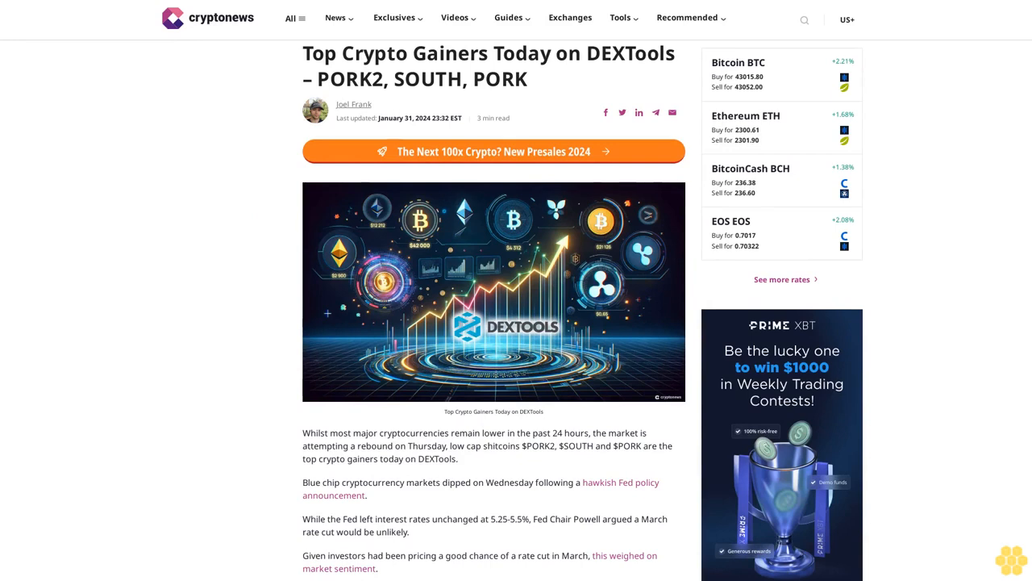
scroll(down, 3)
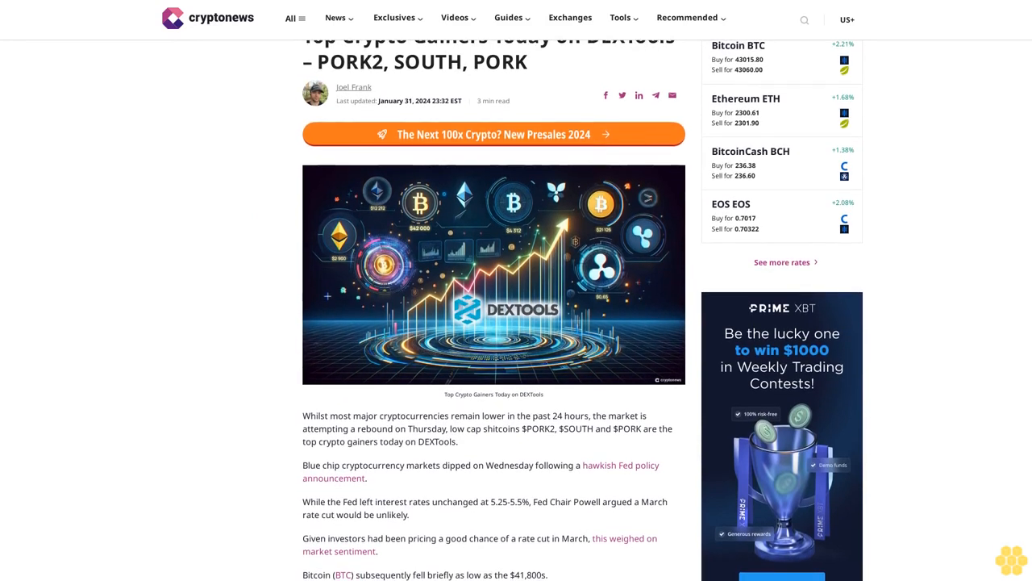
scroll(down, 3)
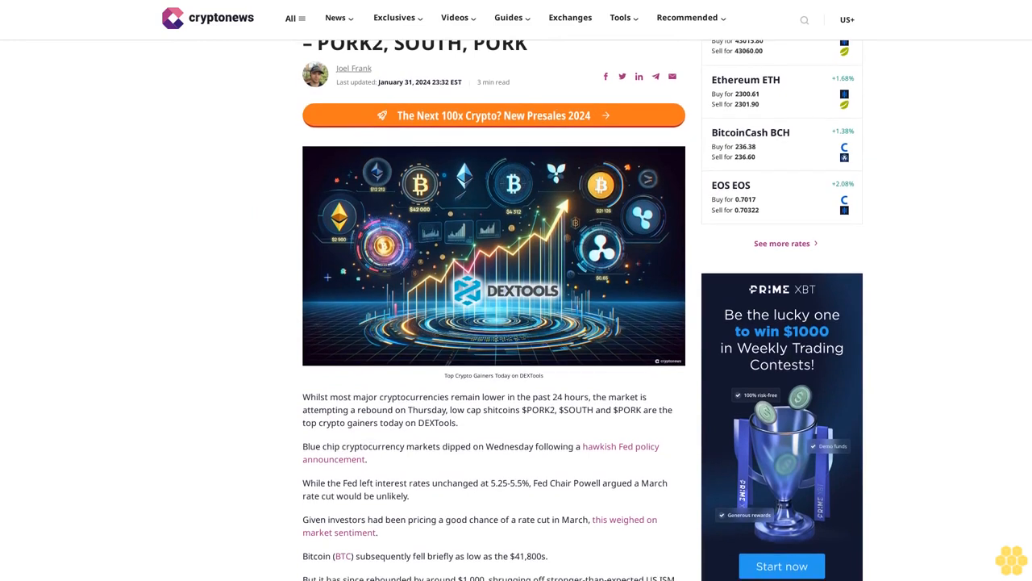
scroll(down, 3)
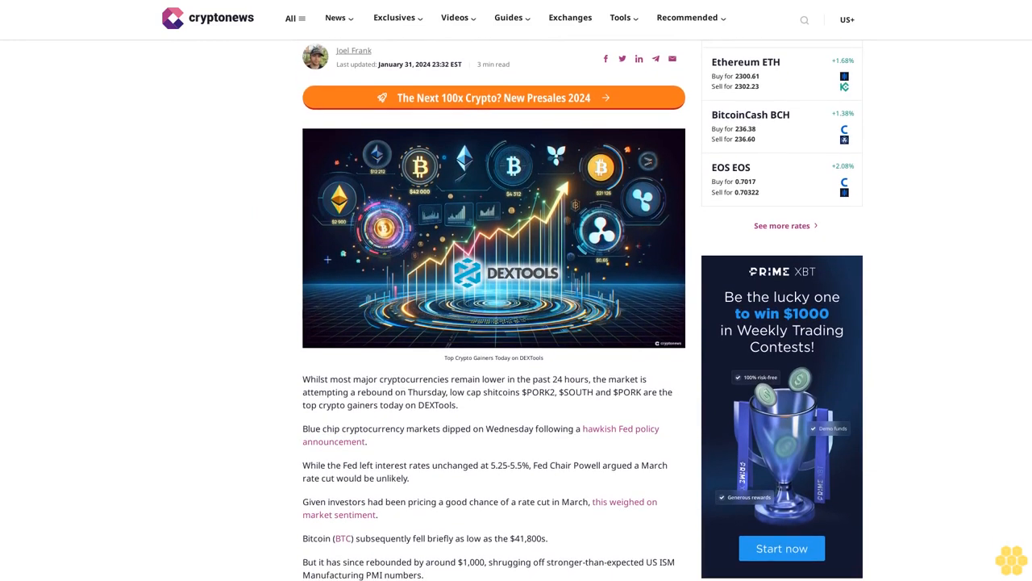
scroll(down, 3)
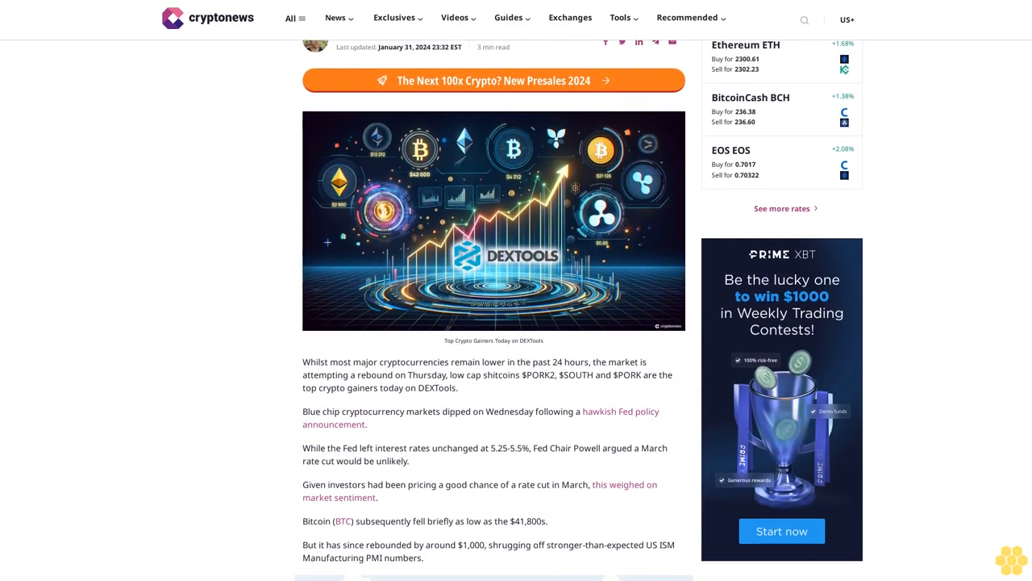
scroll(down, 3)
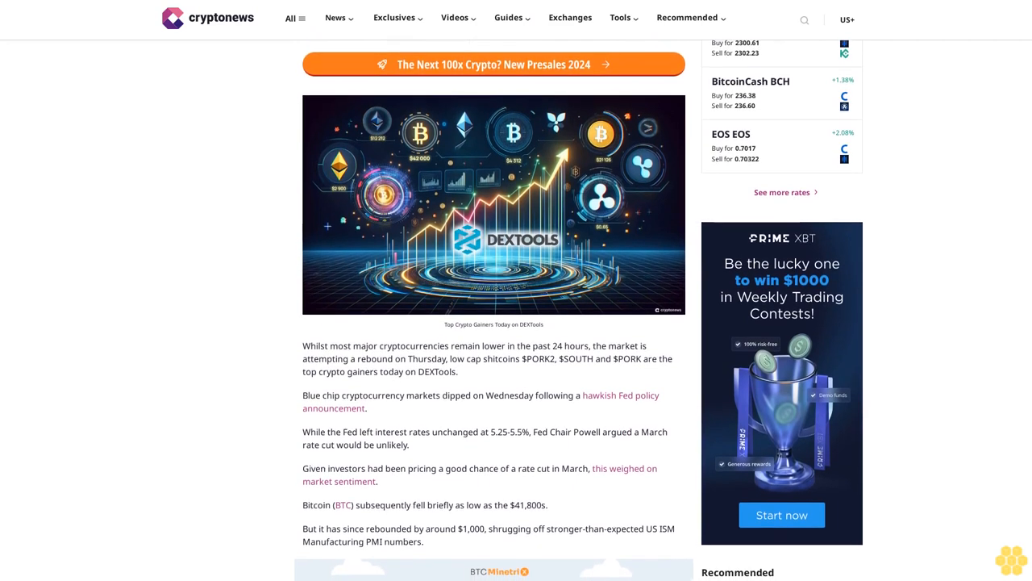
scroll(down, 3)
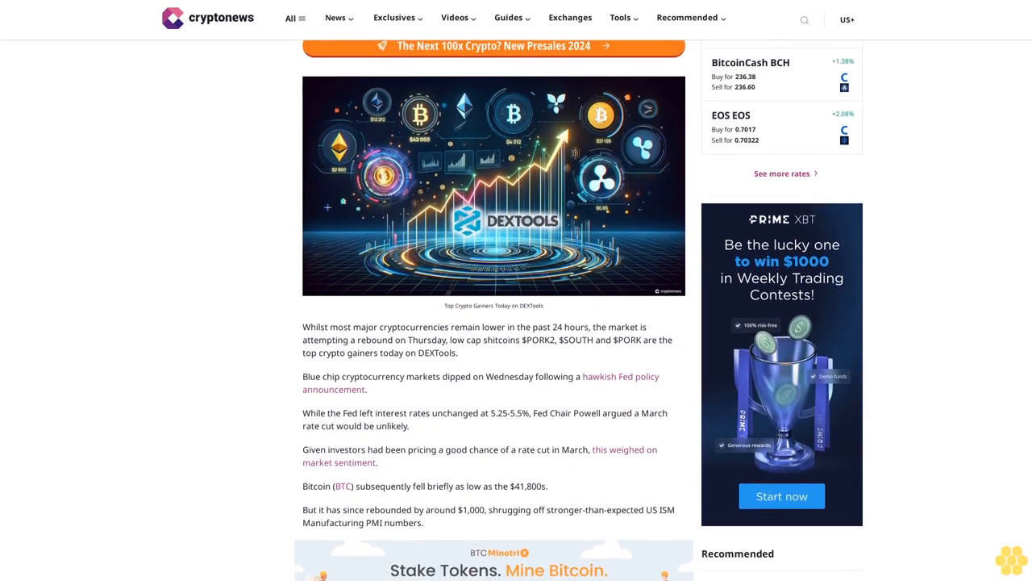
scroll(down, 3)
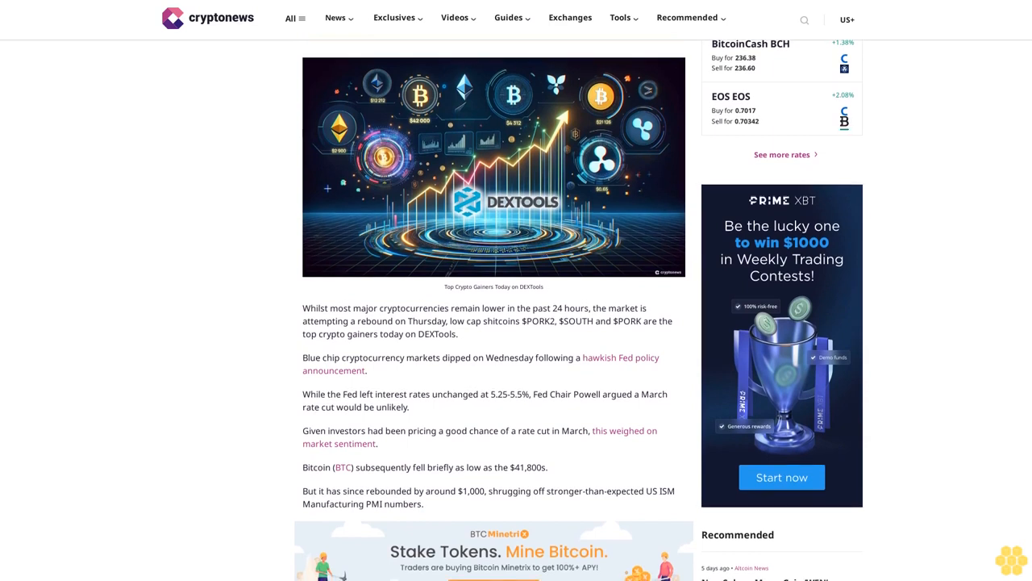
scroll(down, 3)
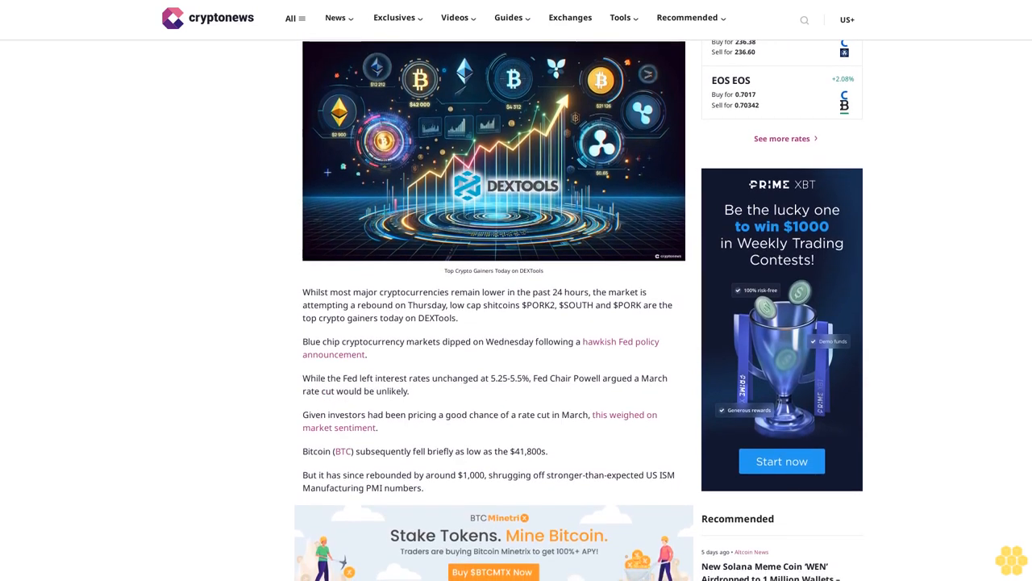
scroll(down, 3)
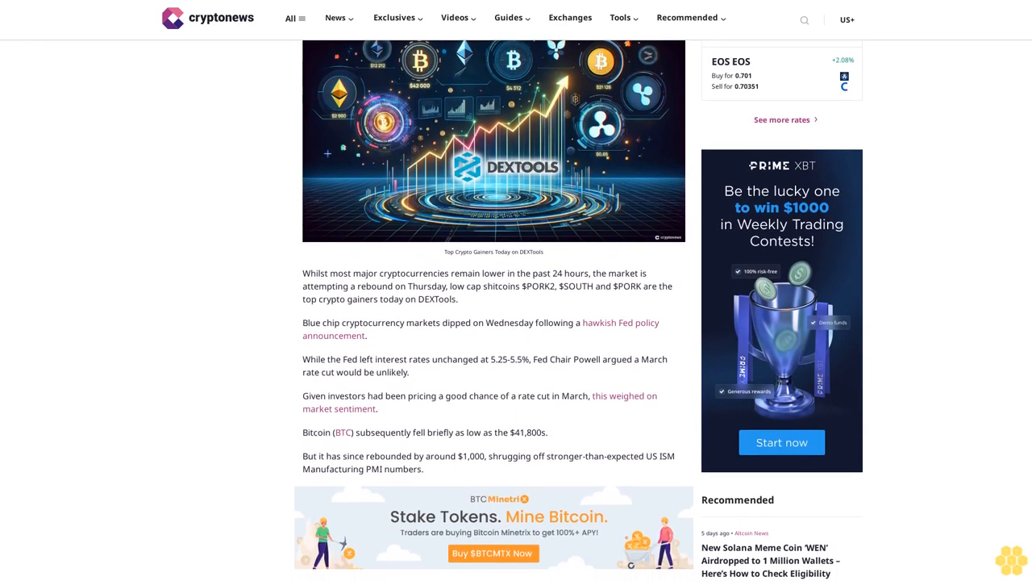
scroll(down, 3)
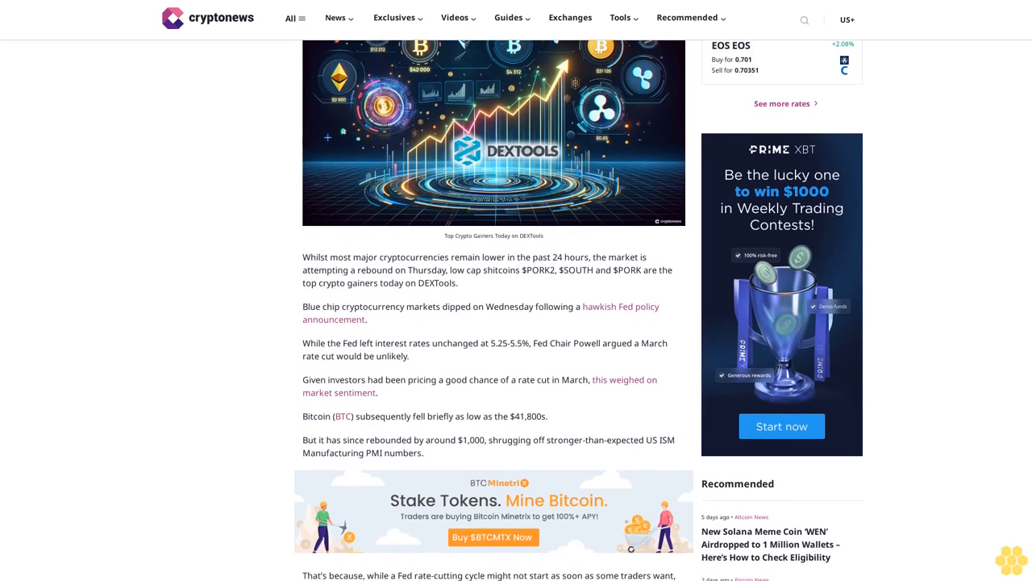
scroll(down, 3)
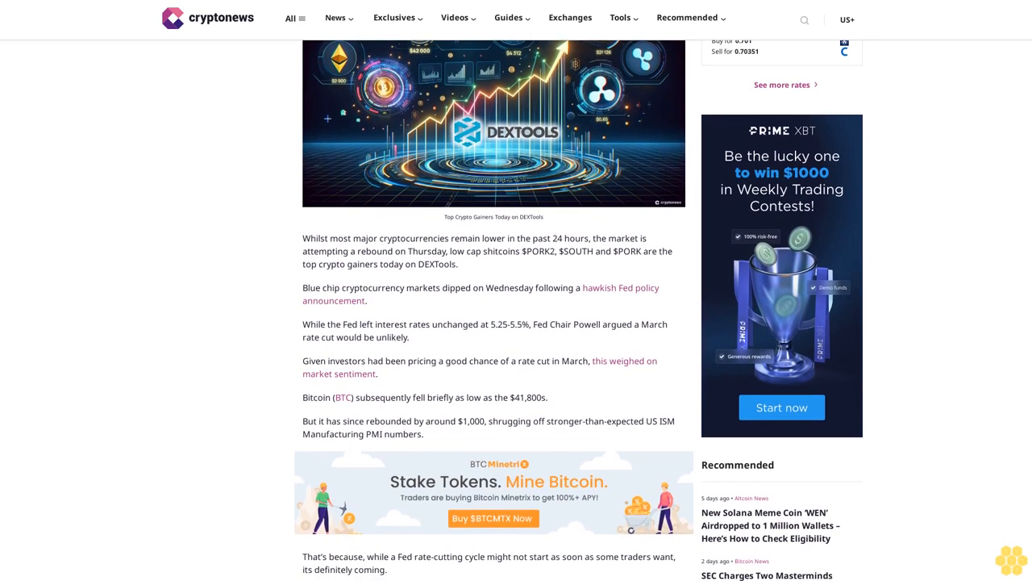
scroll(down, 3)
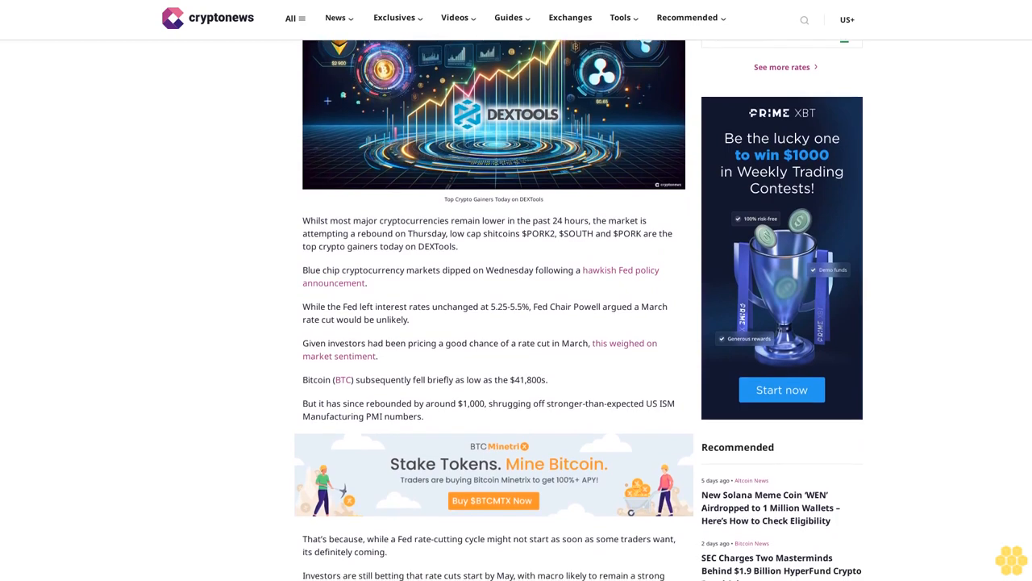
scroll(down, 3)
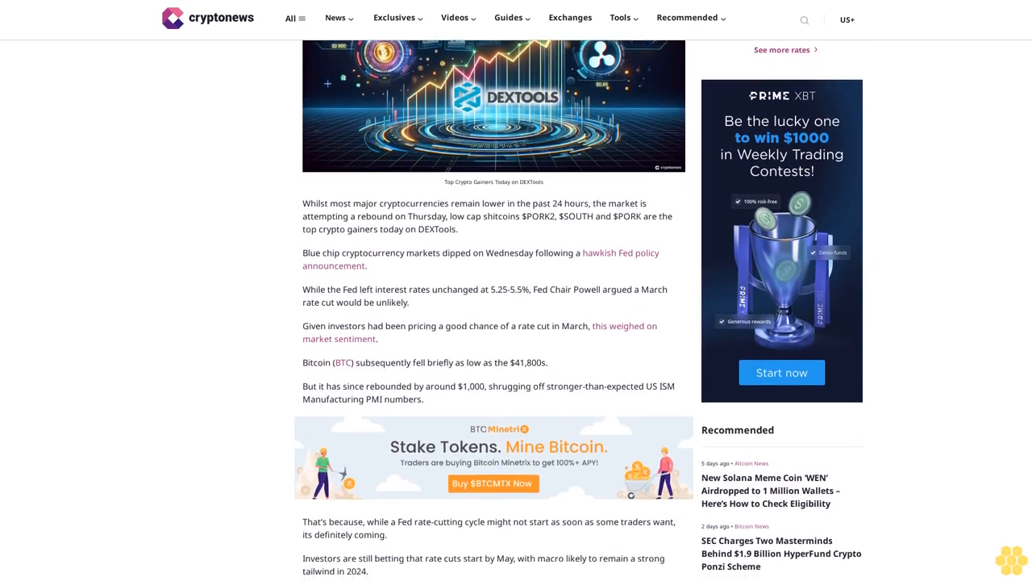
scroll(down, 3)
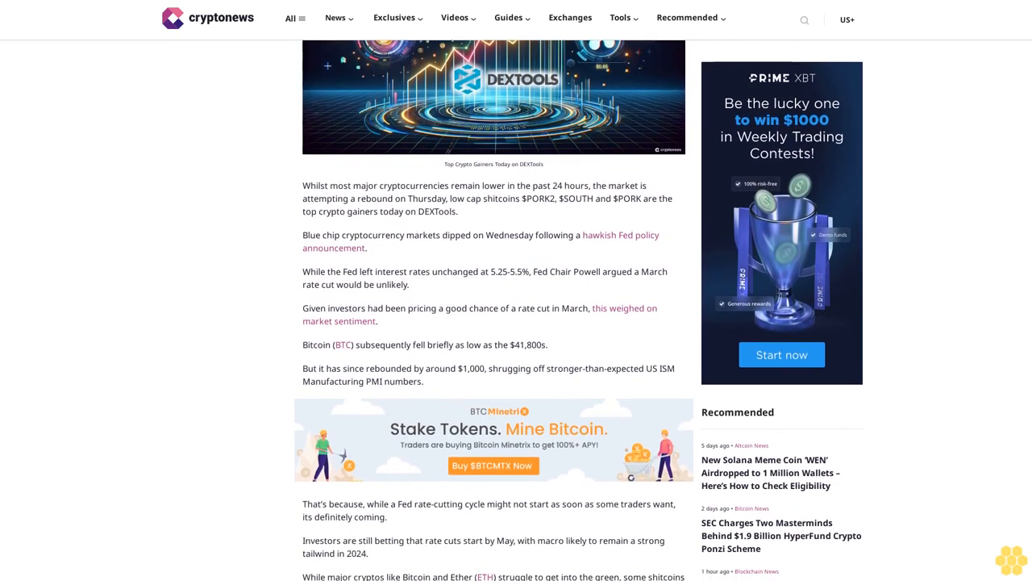
scroll(down, 3)
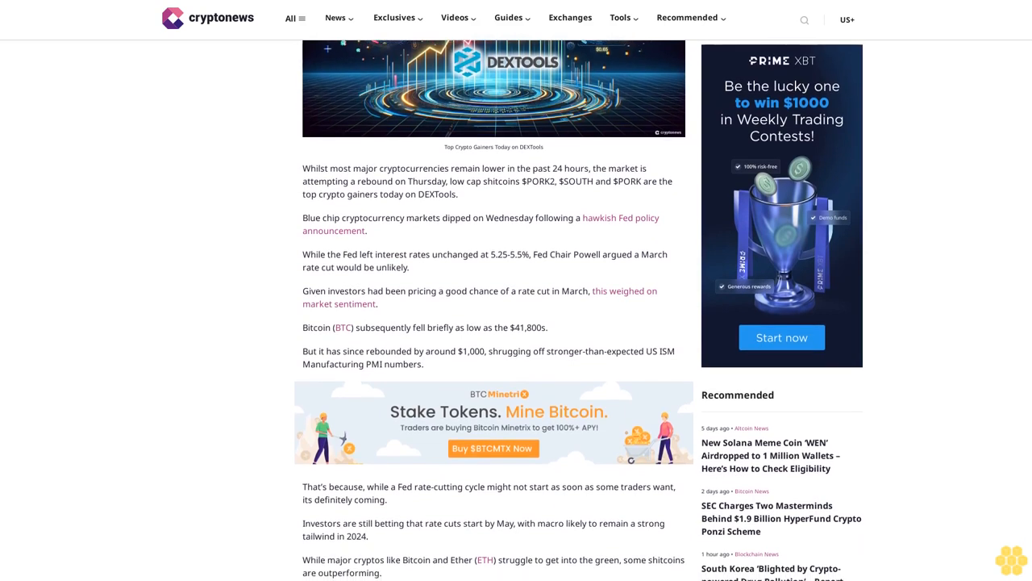
scroll(down, 3)
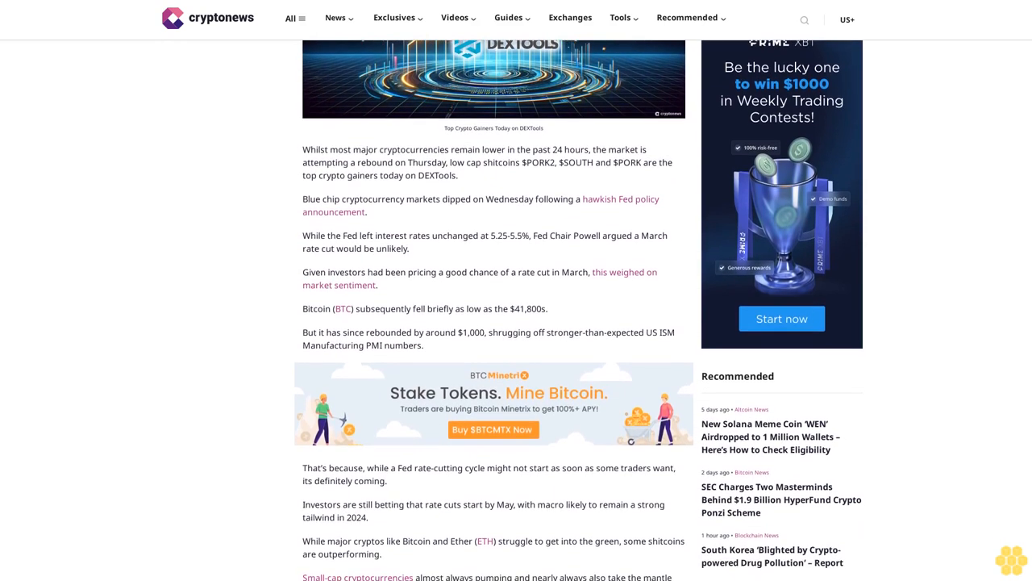
scroll(down, 3)
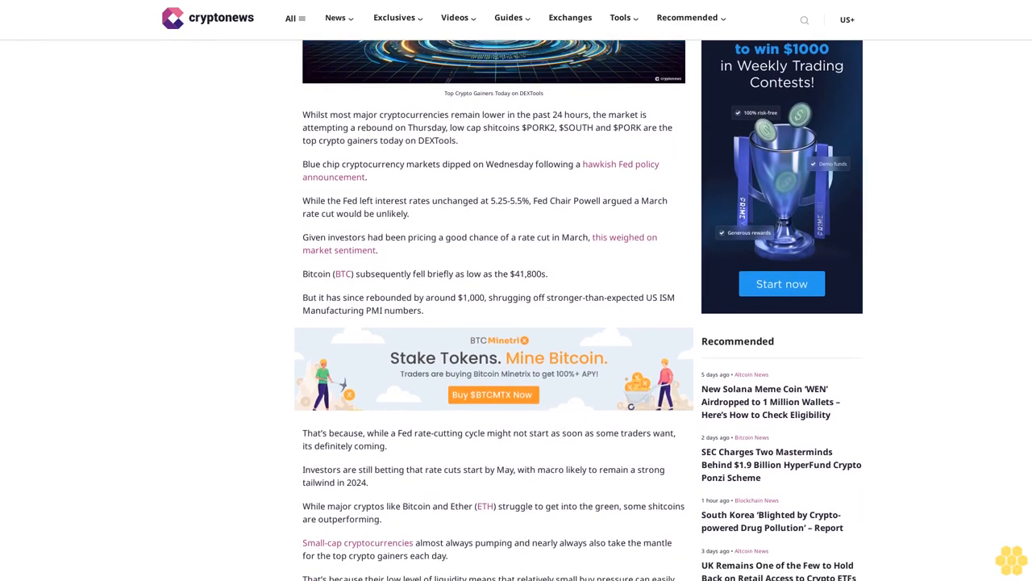
scroll(down, 3)
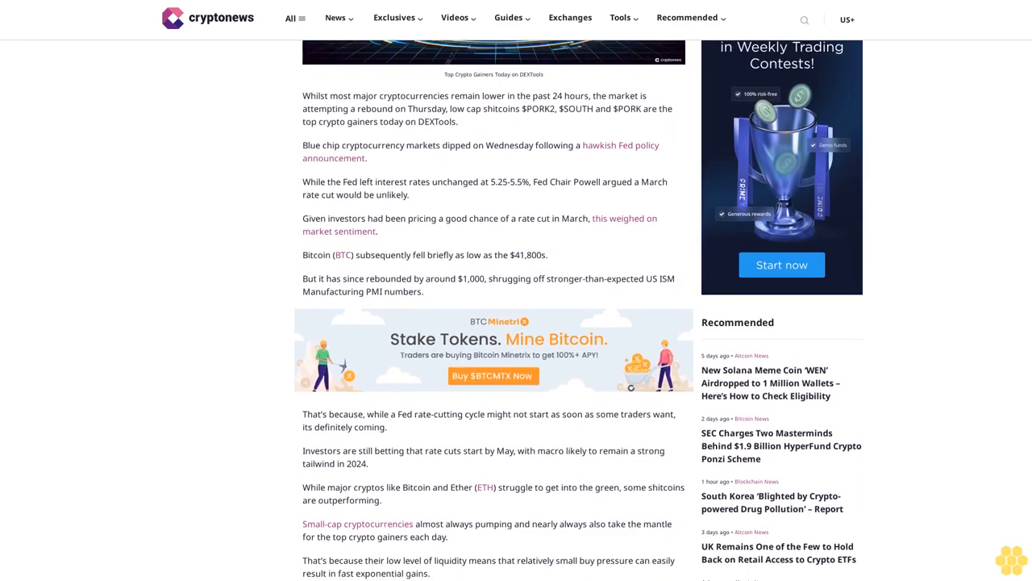
scroll(down, 3)
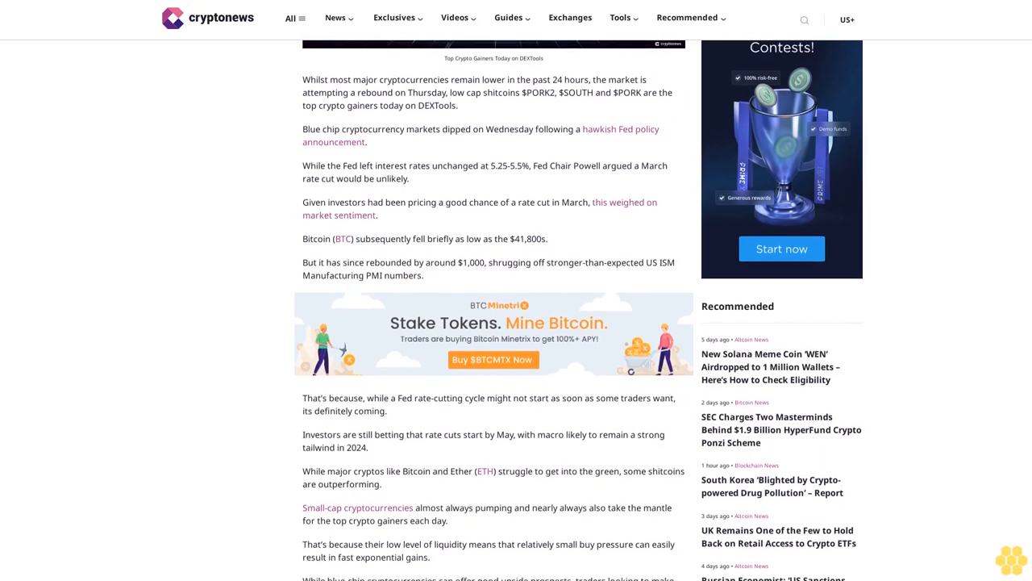
scroll(down, 3)
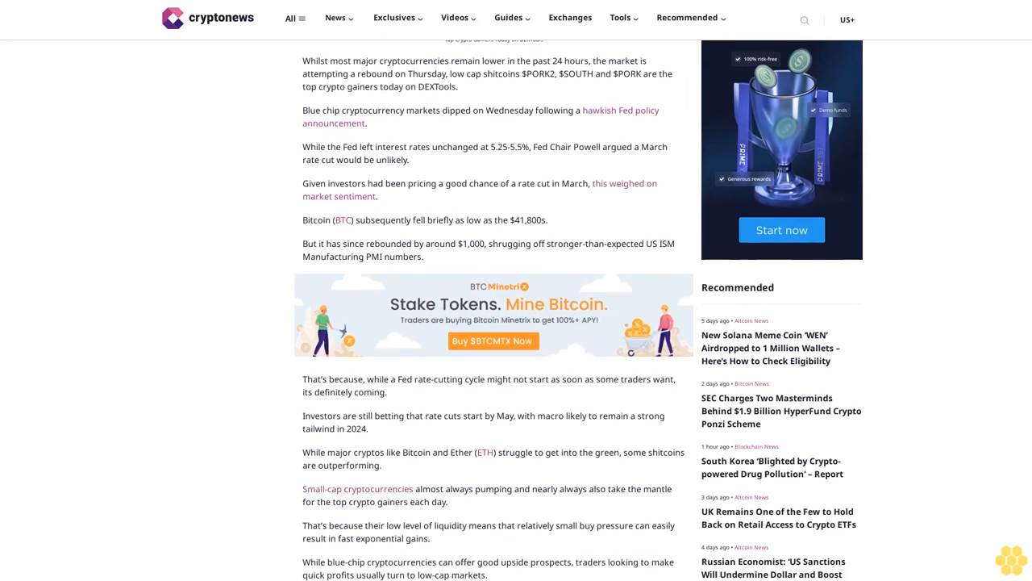
scroll(down, 3)
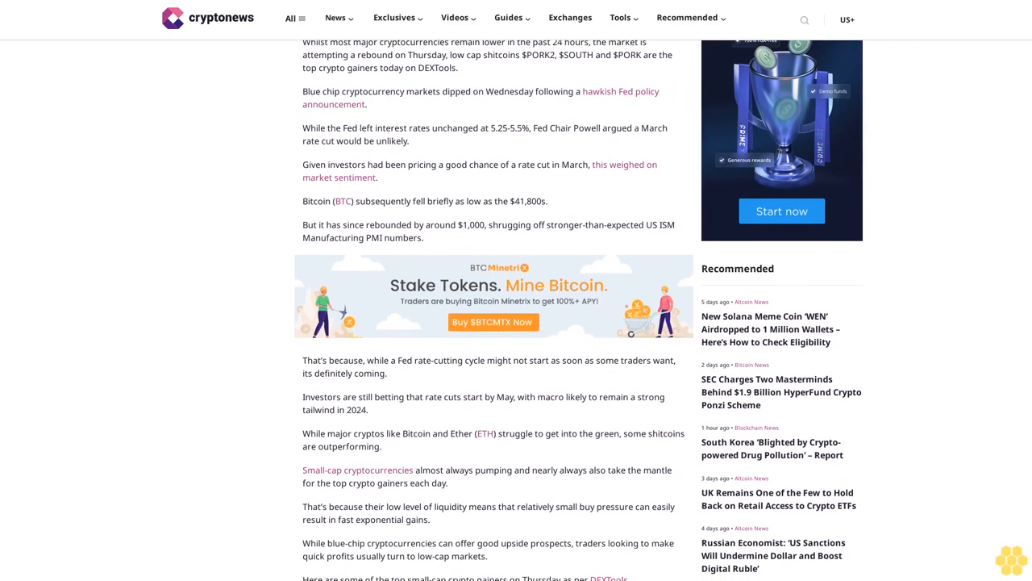
scroll(down, 3)
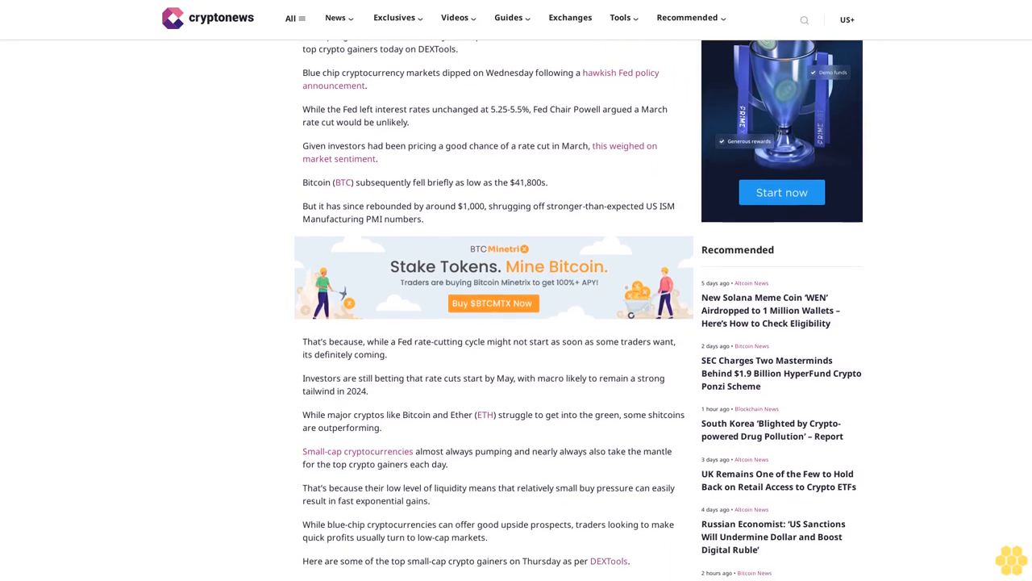
scroll(down, 3)
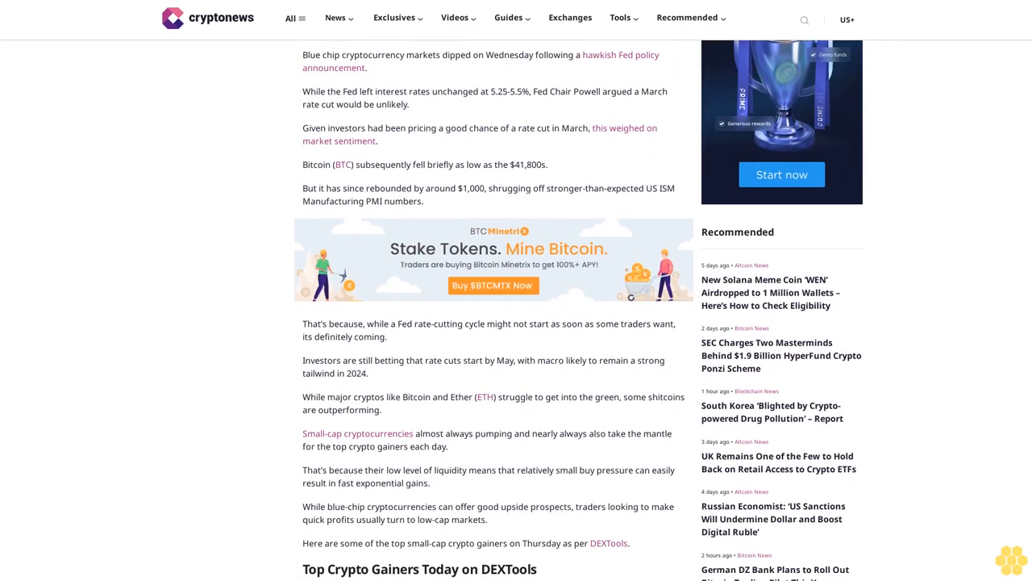
scroll(down, 3)
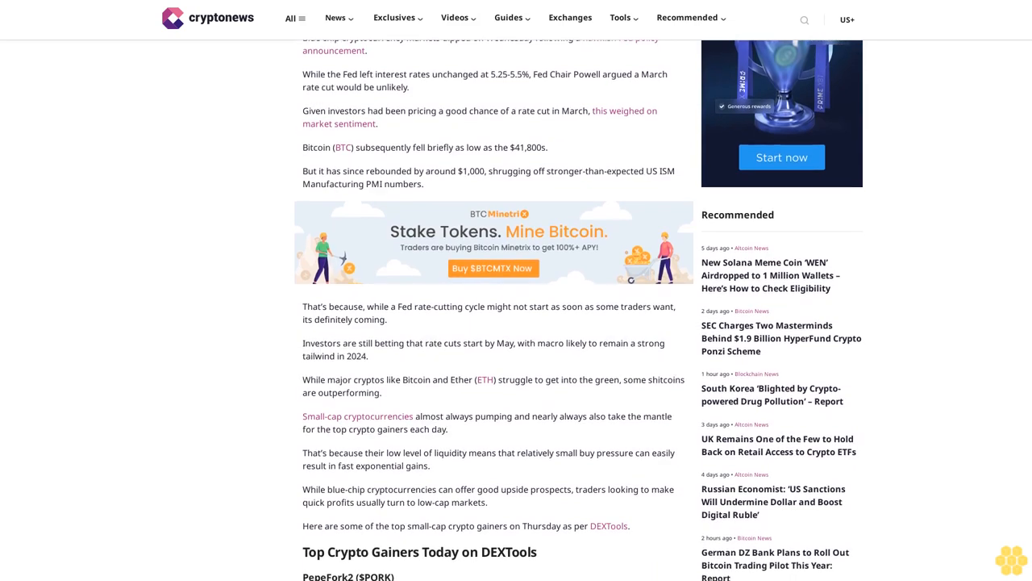
scroll(down, 3)
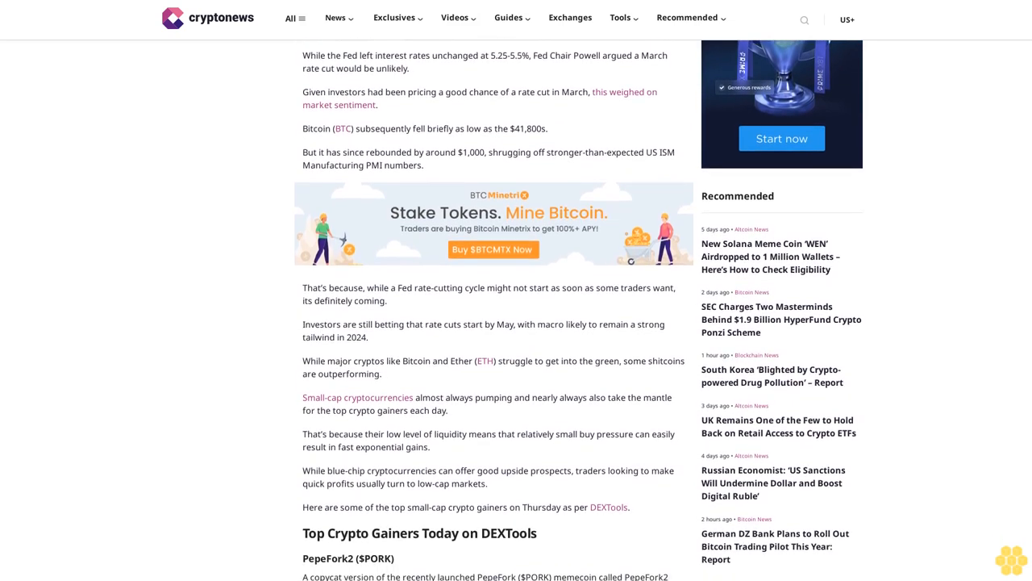
scroll(down, 3)
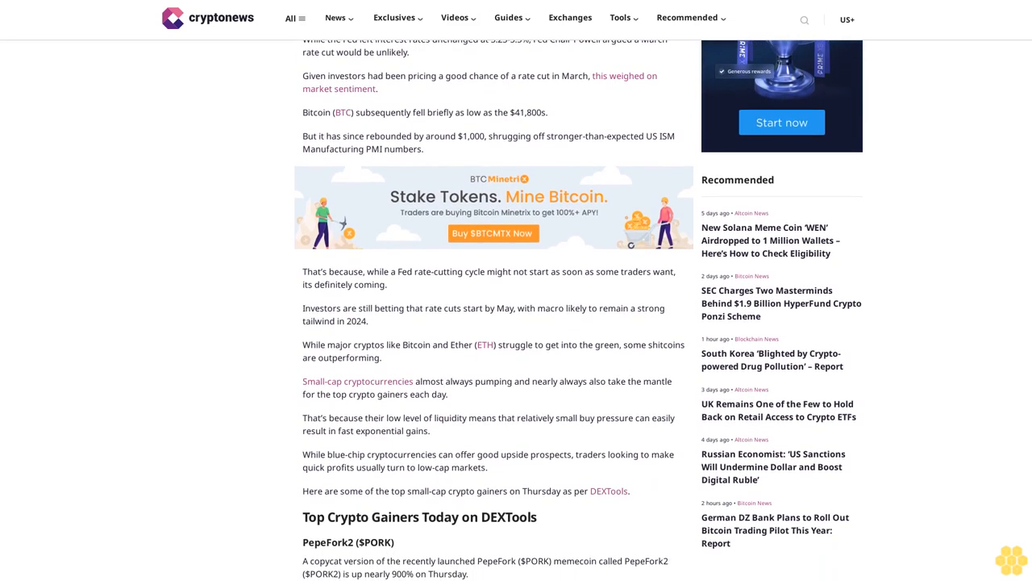
scroll(down, 3)
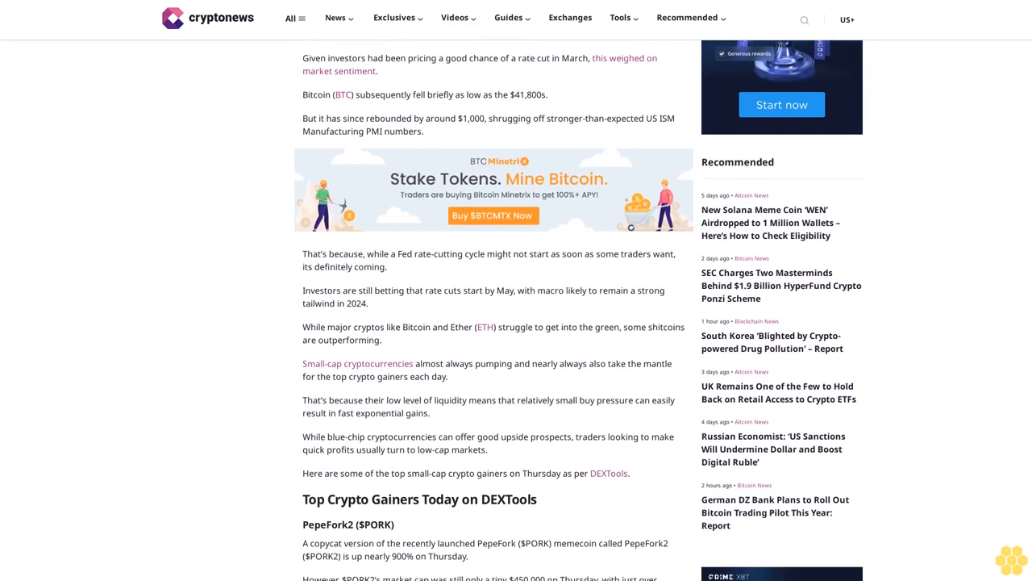
scroll(down, 3)
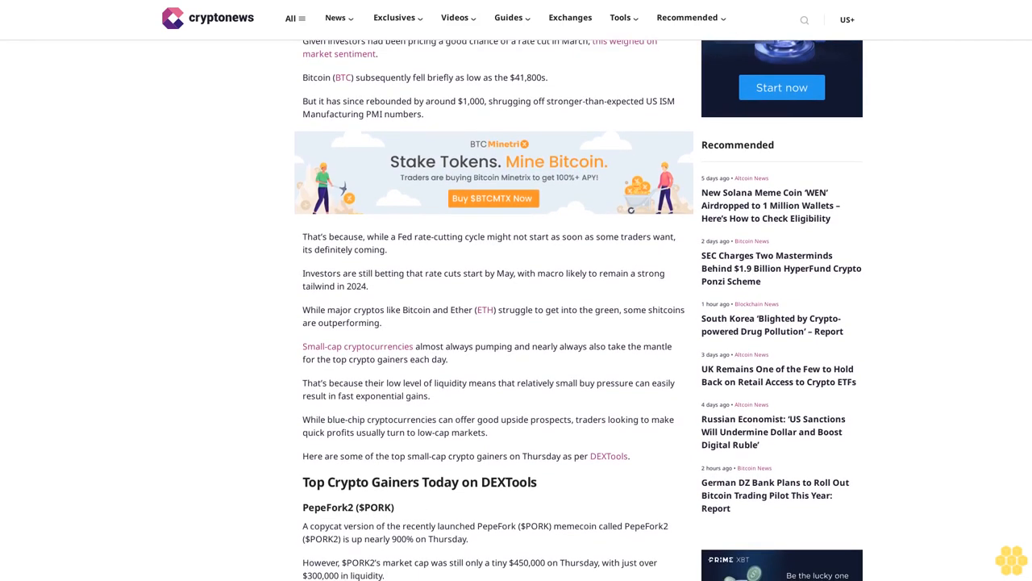
scroll(down, 3)
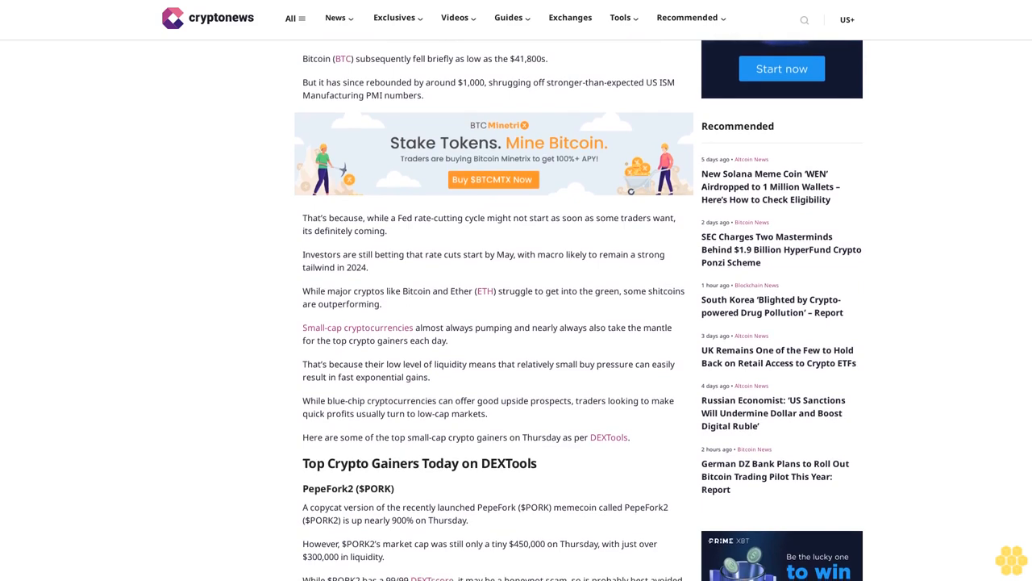
scroll(down, 3)
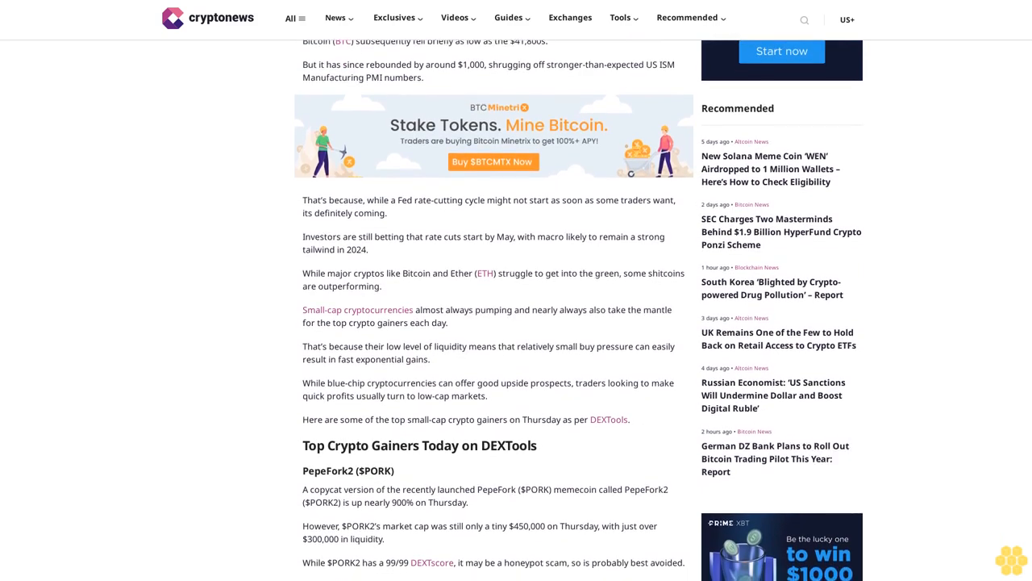
scroll(down, 3)
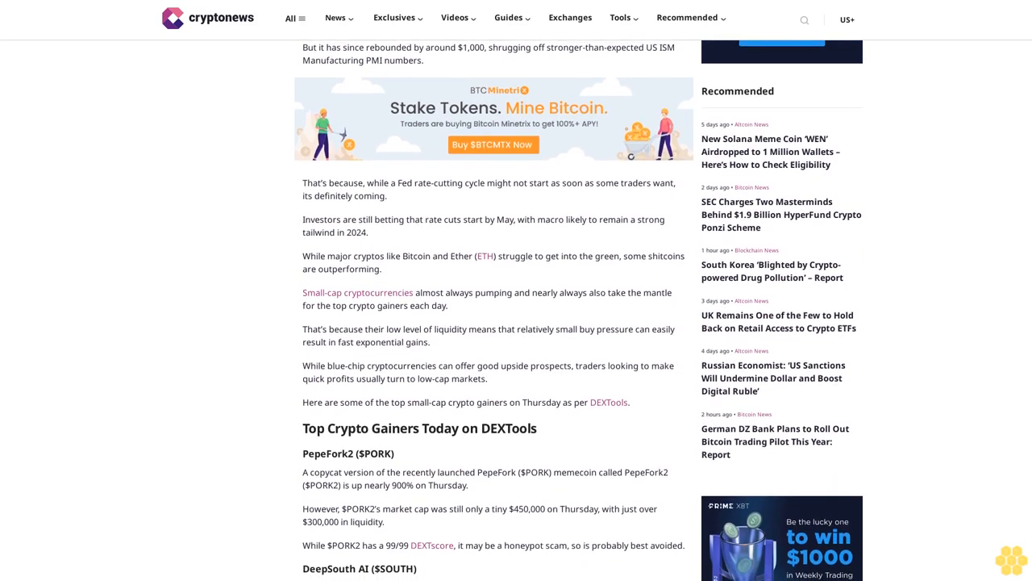
scroll(down, 3)
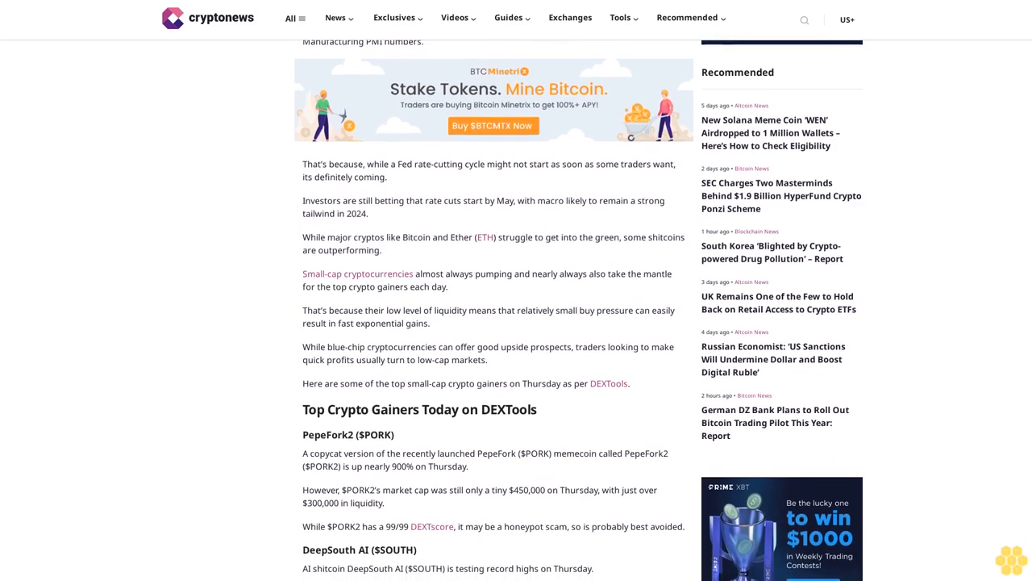
scroll(down, 3)
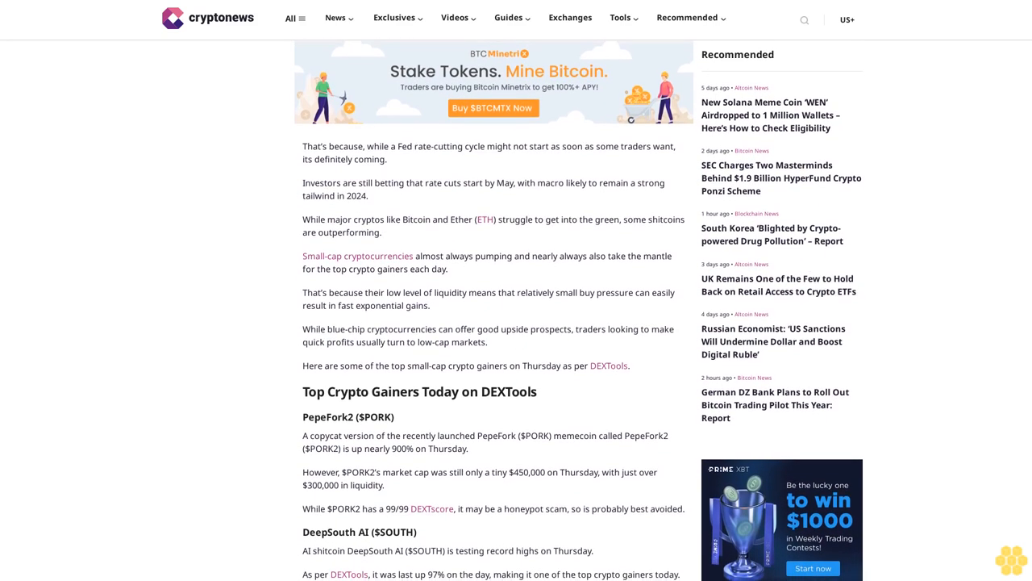
scroll(down, 3)
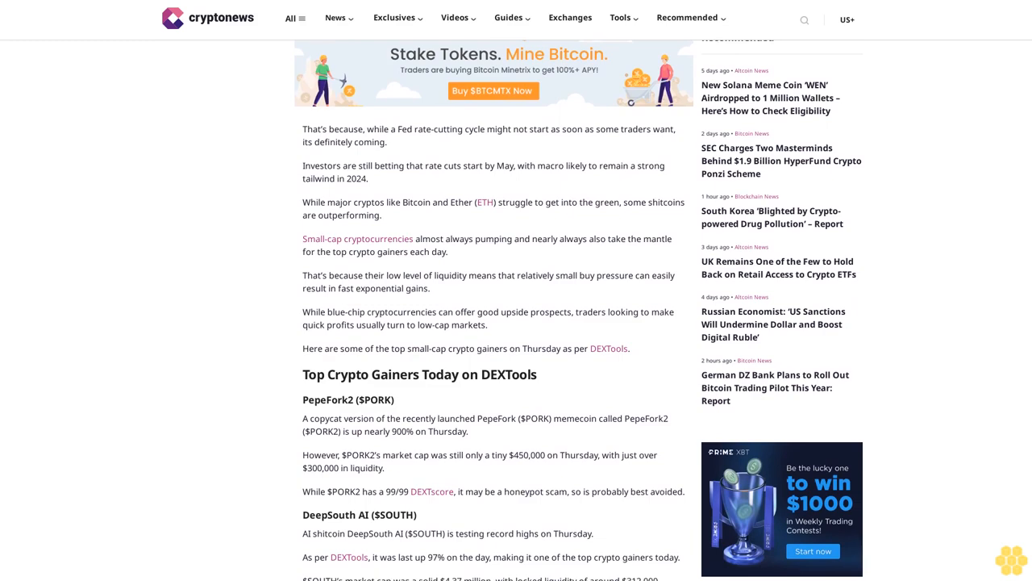
scroll(down, 3)
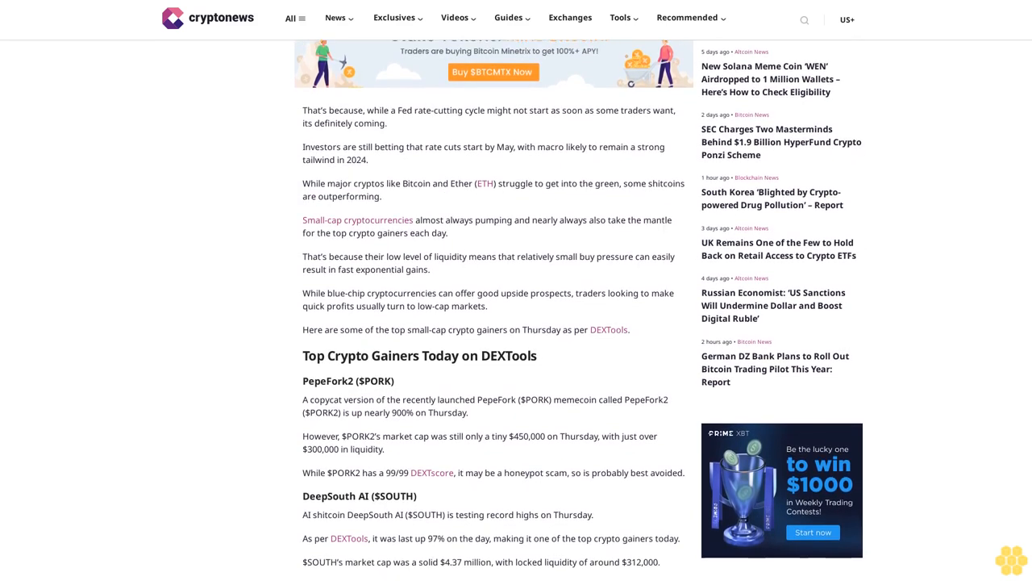
scroll(down, 3)
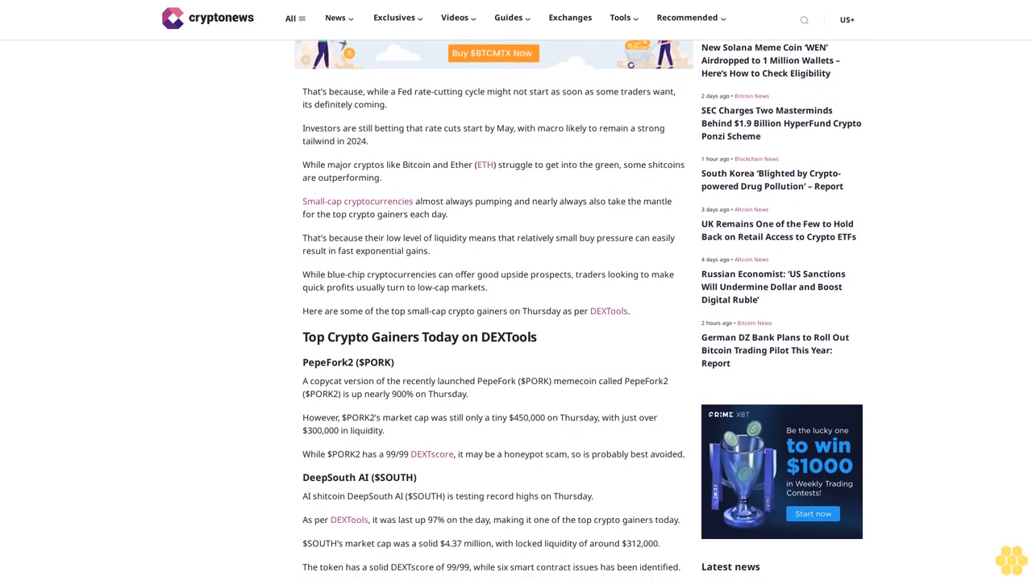
scroll(down, 3)
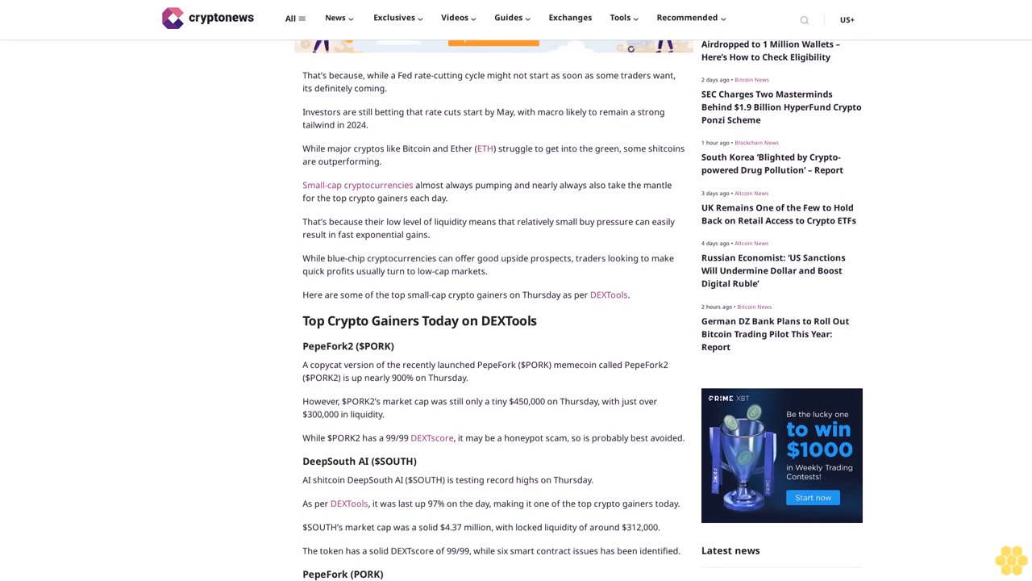
scroll(down, 3)
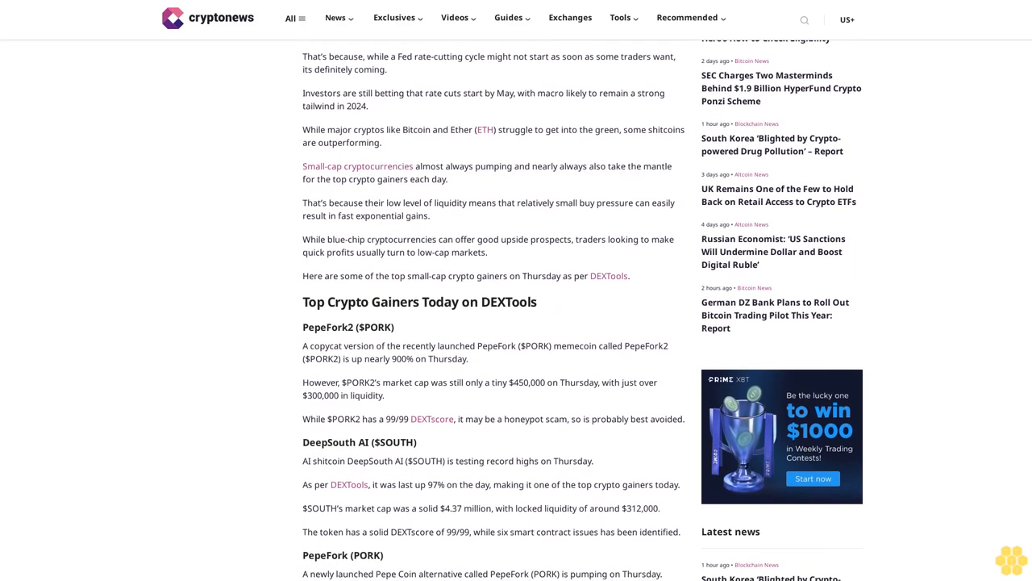
scroll(down, 3)
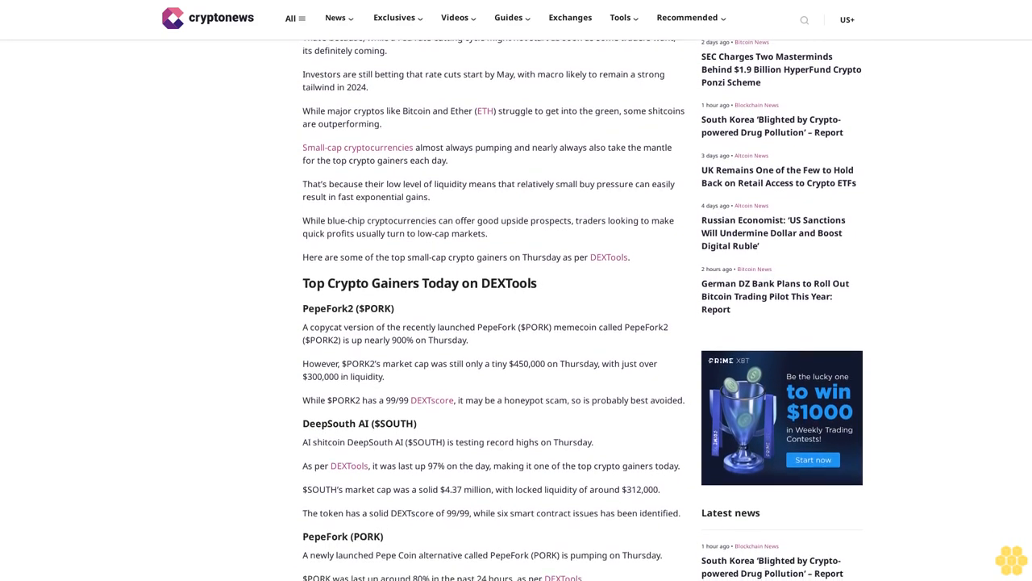
scroll(down, 3)
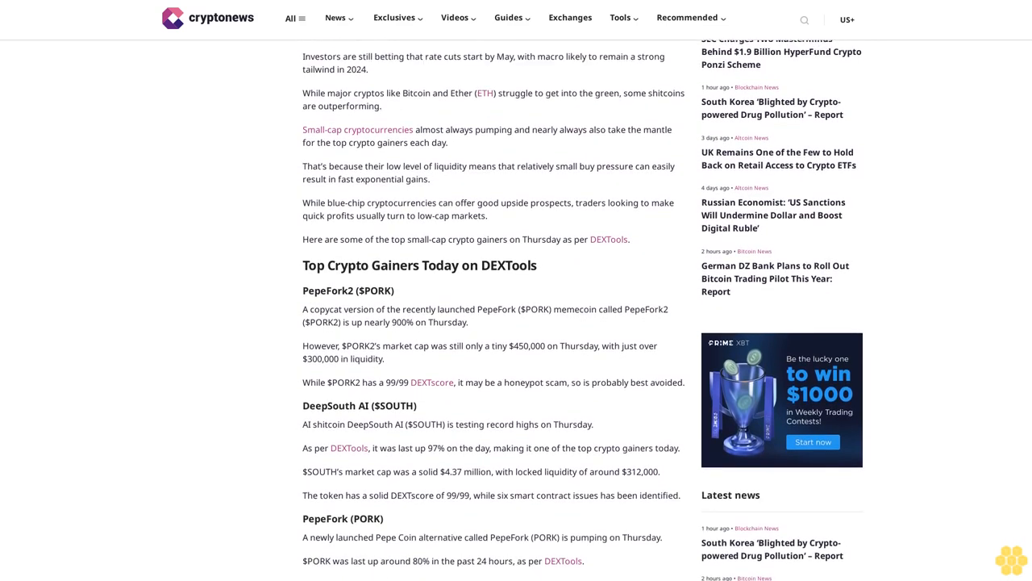
scroll(down, 3)
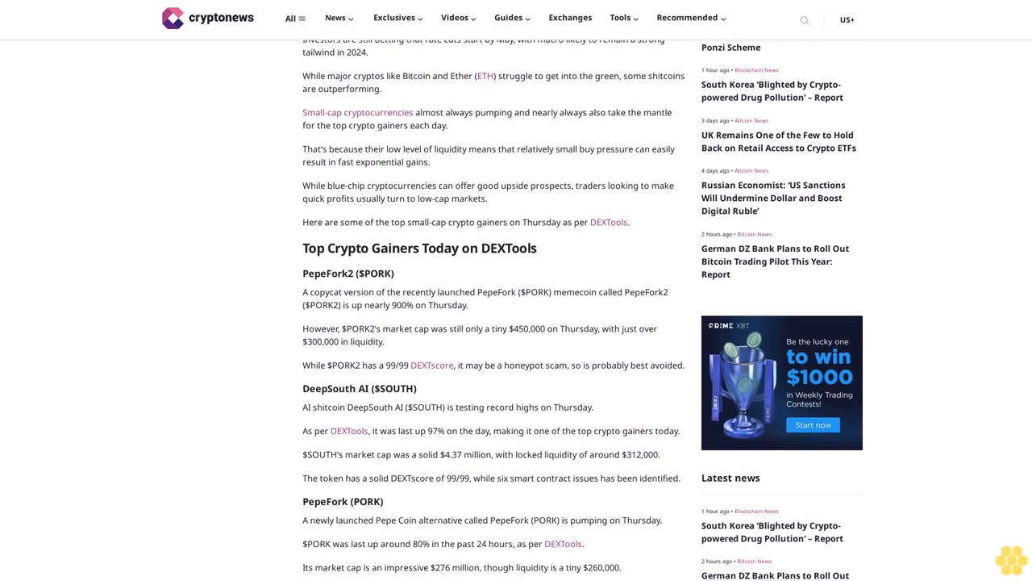
scroll(down, 3)
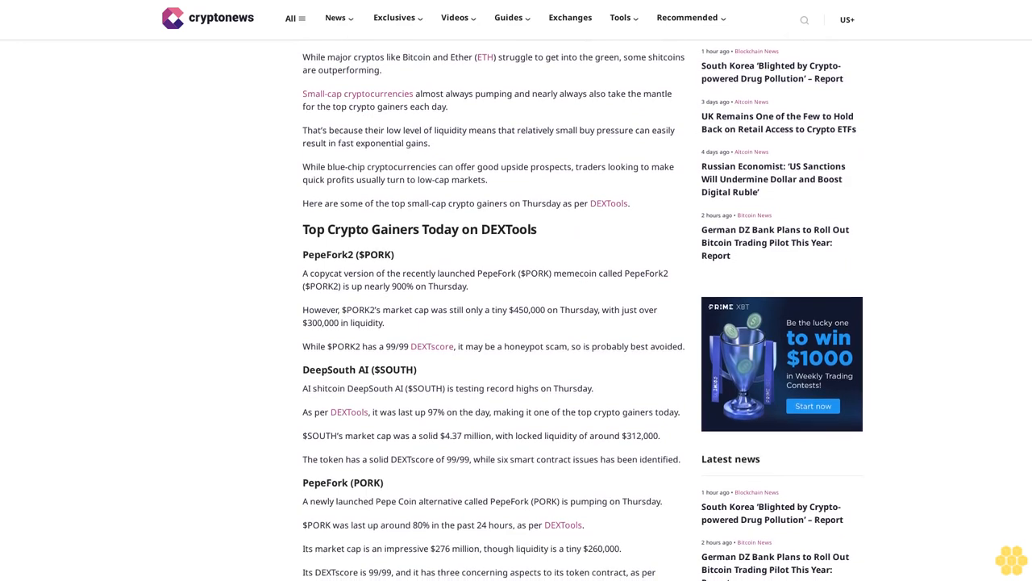
scroll(down, 3)
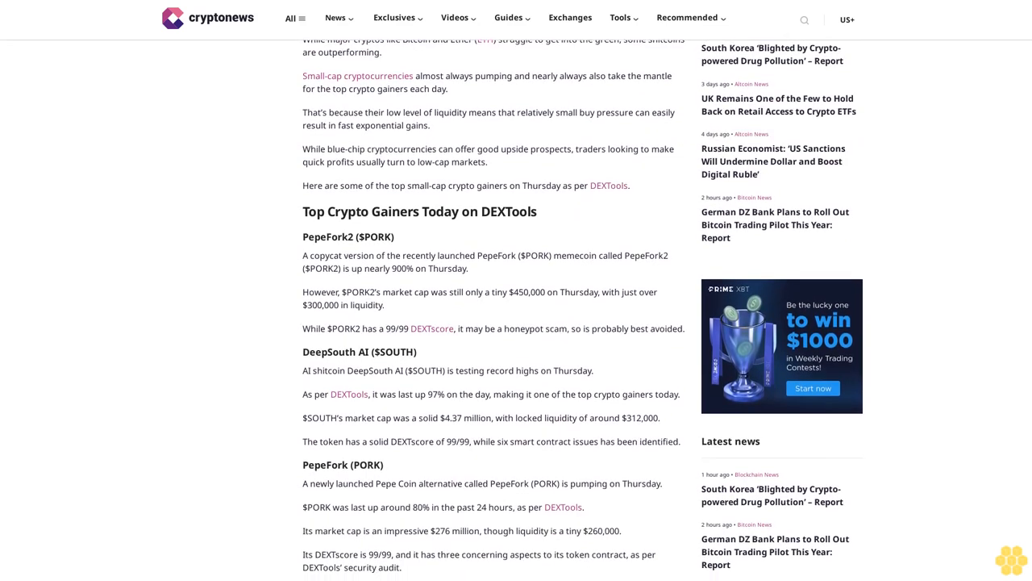
scroll(down, 3)
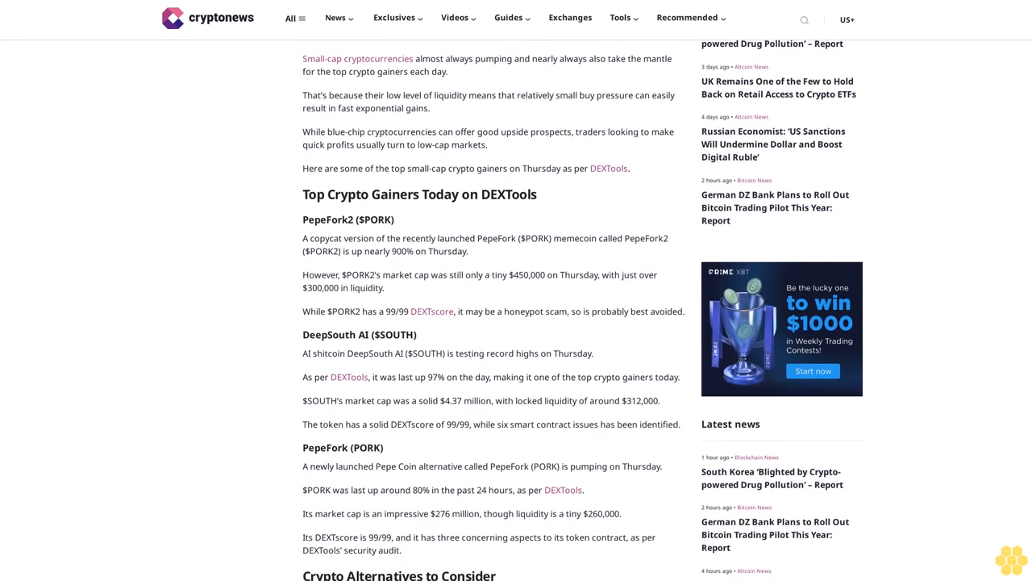
scroll(down, 3)
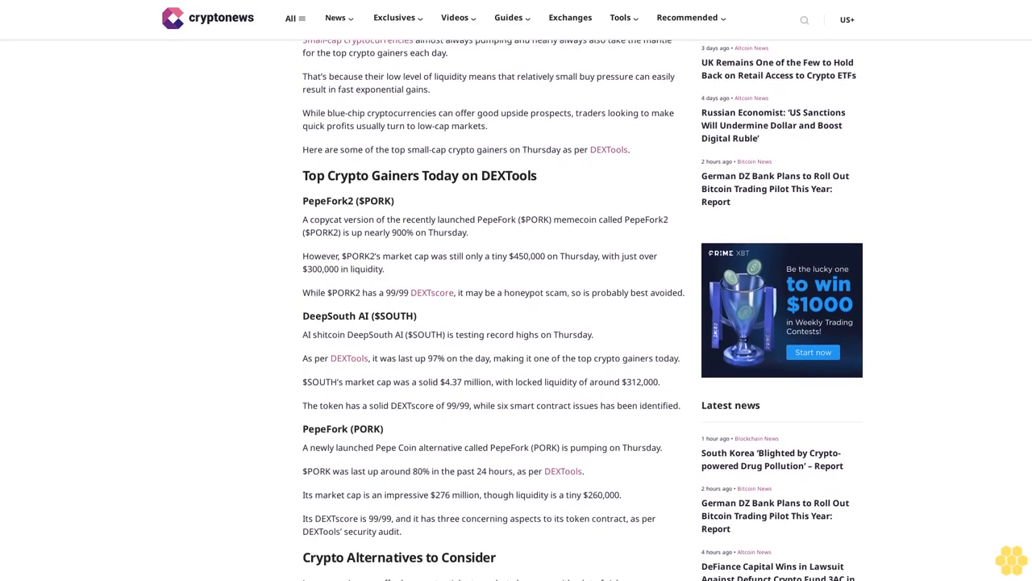
scroll(down, 3)
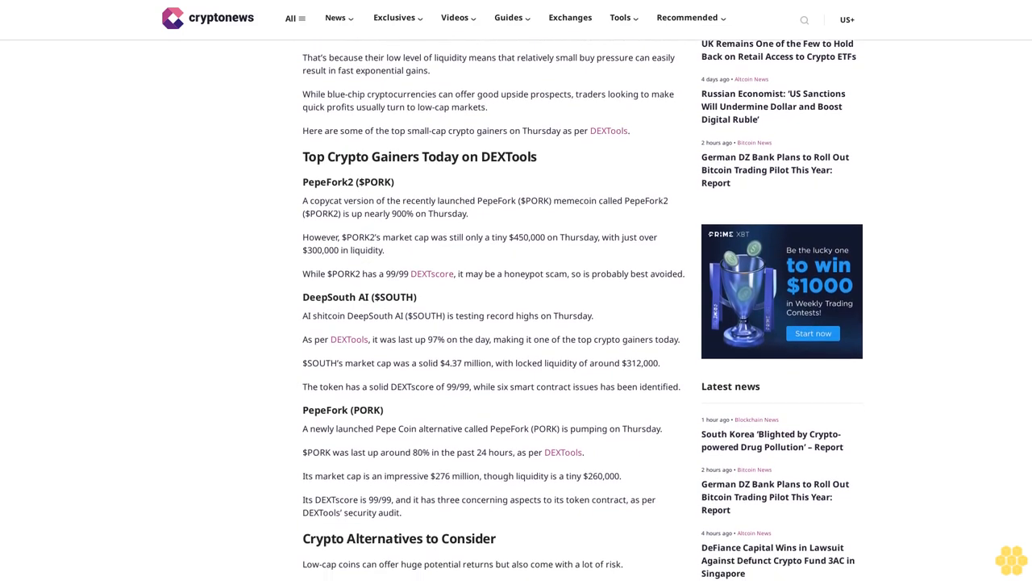
scroll(down, 3)
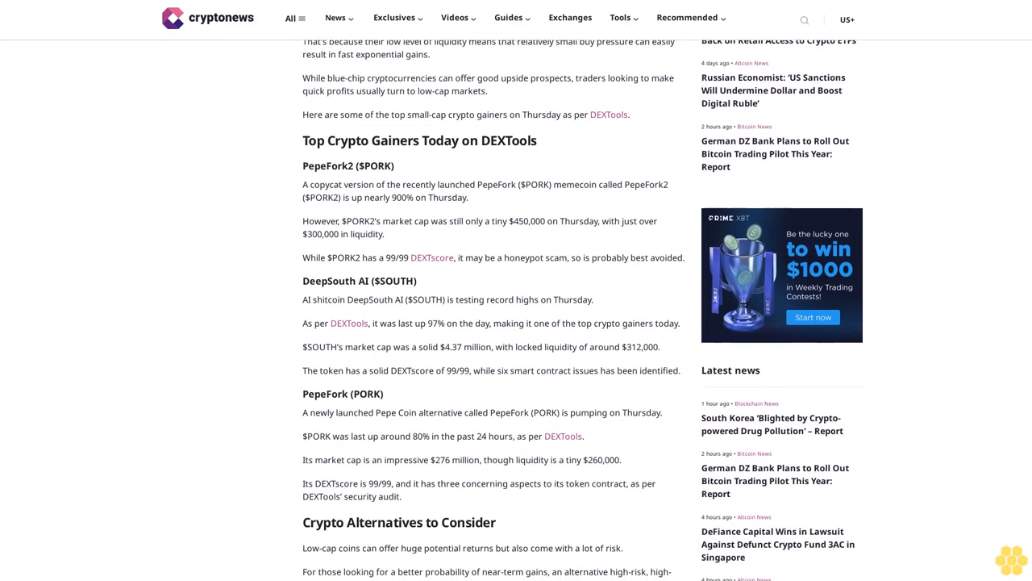
scroll(down, 3)
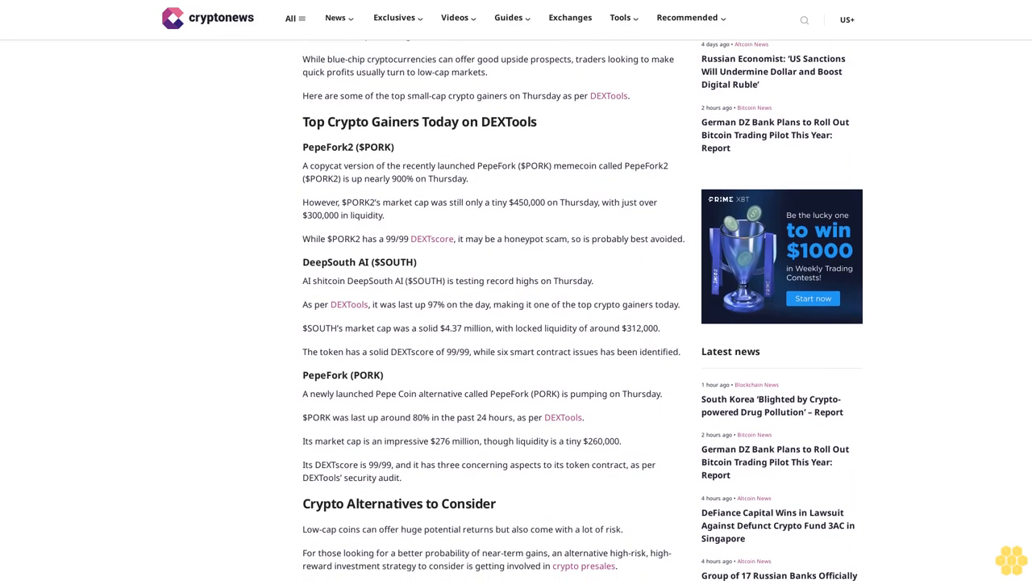
scroll(down, 3)
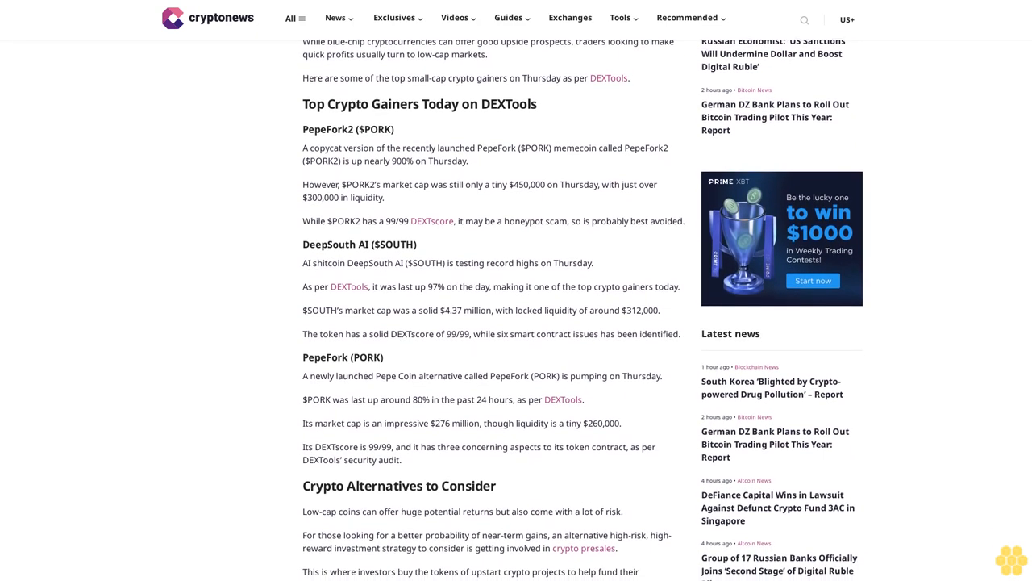
scroll(down, 3)
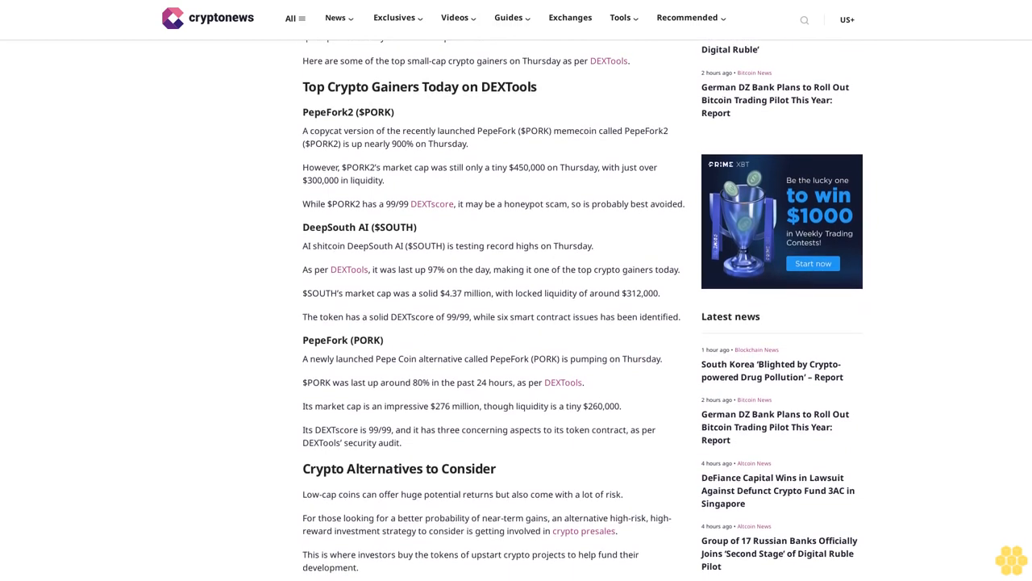
scroll(down, 3)
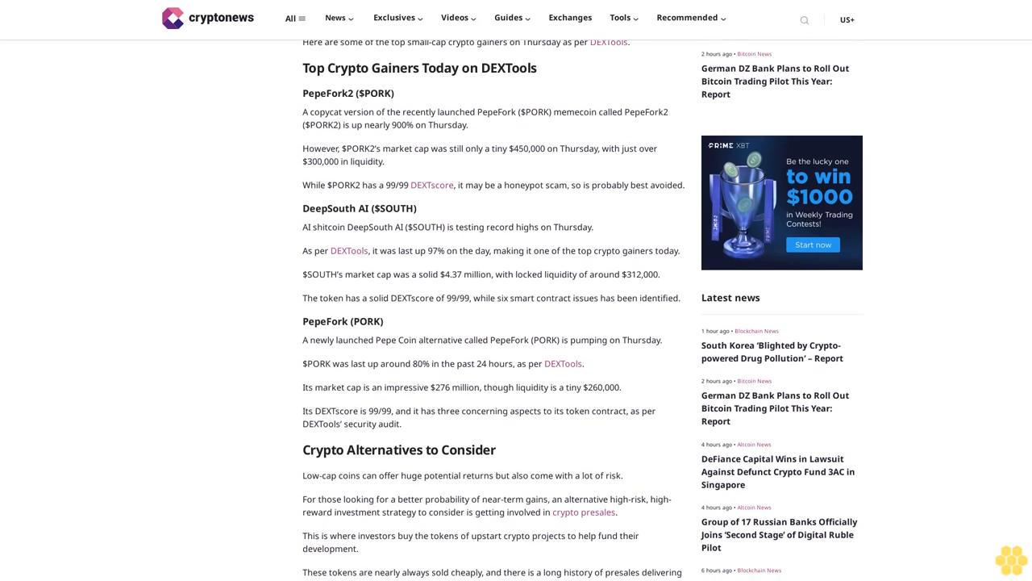
scroll(down, 3)
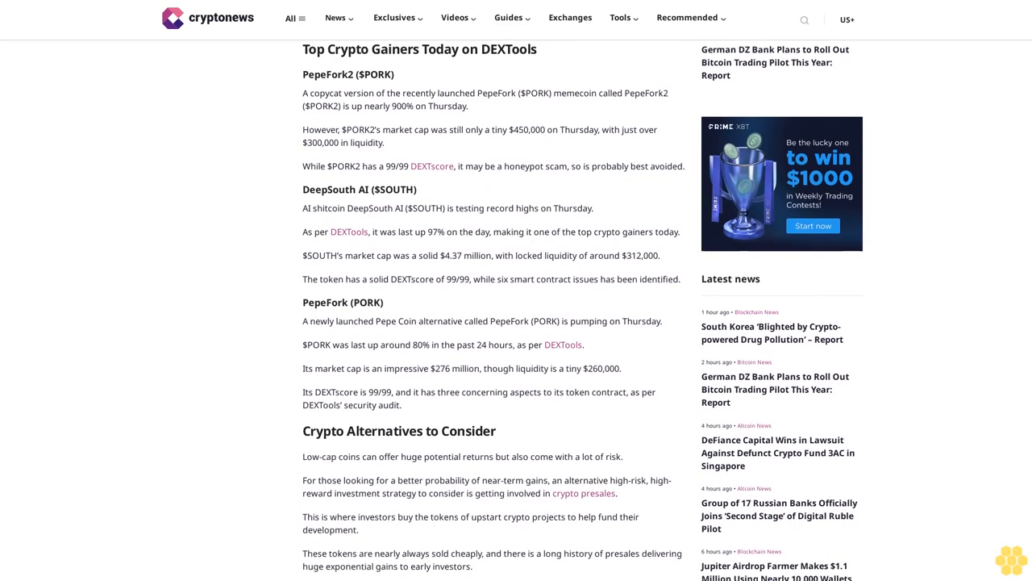
scroll(down, 3)
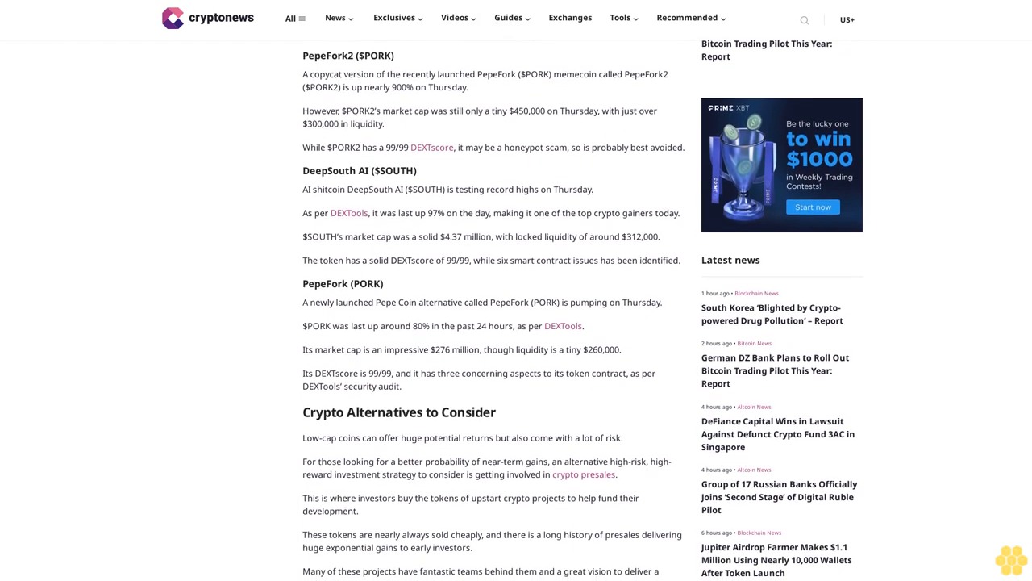
scroll(down, 3)
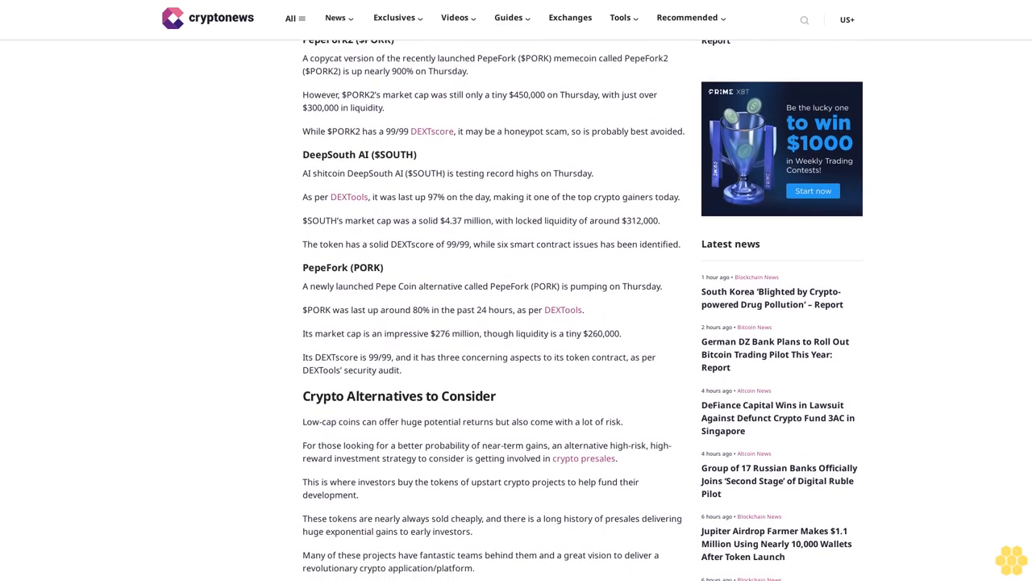
scroll(down, 3)
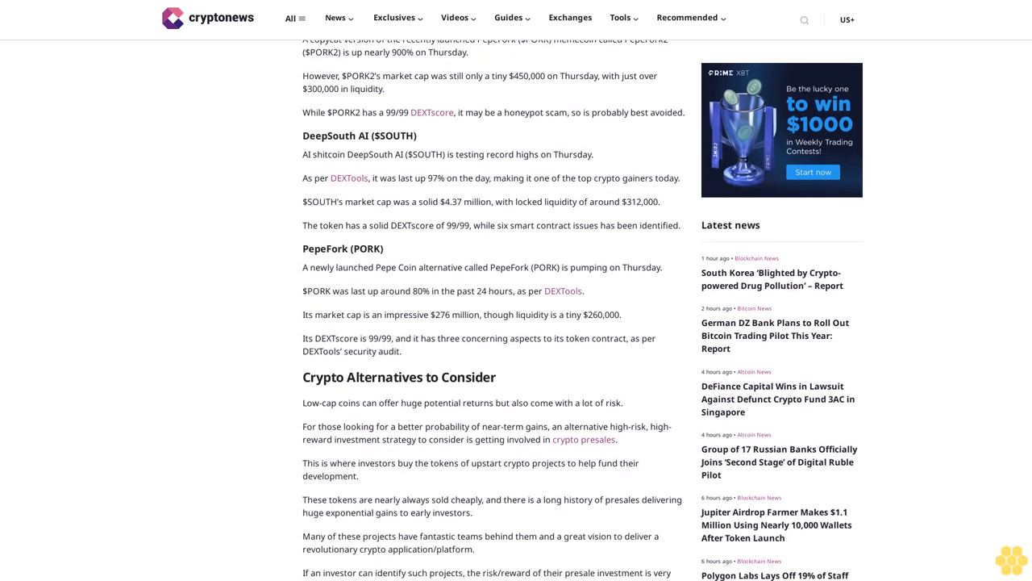
scroll(down, 3)
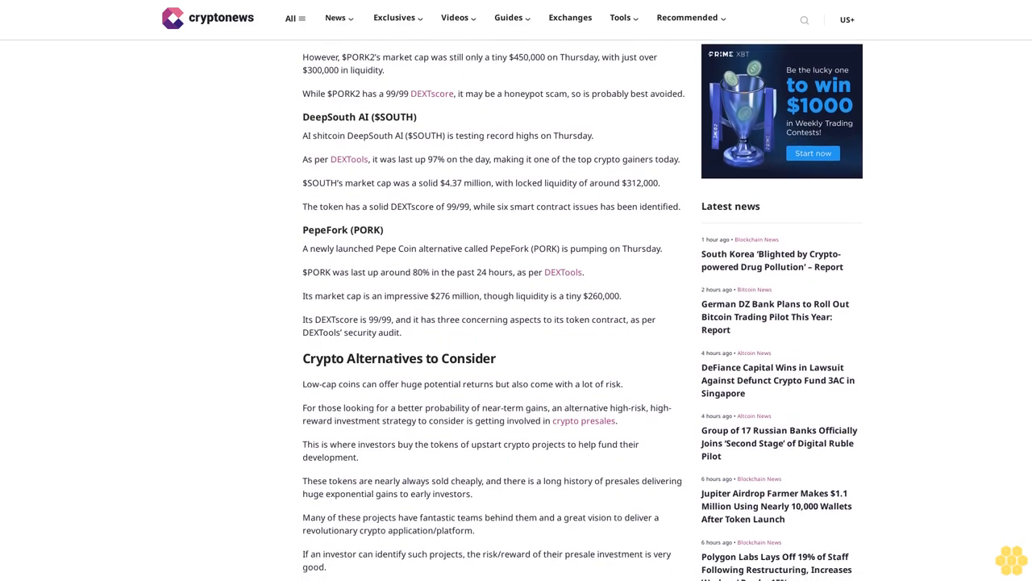
scroll(down, 3)
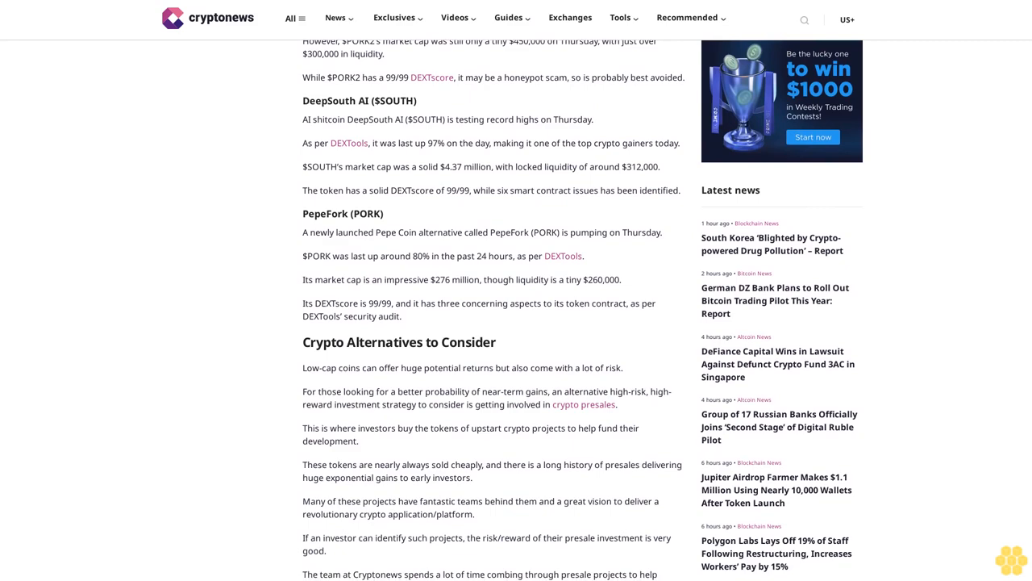
scroll(down, 3)
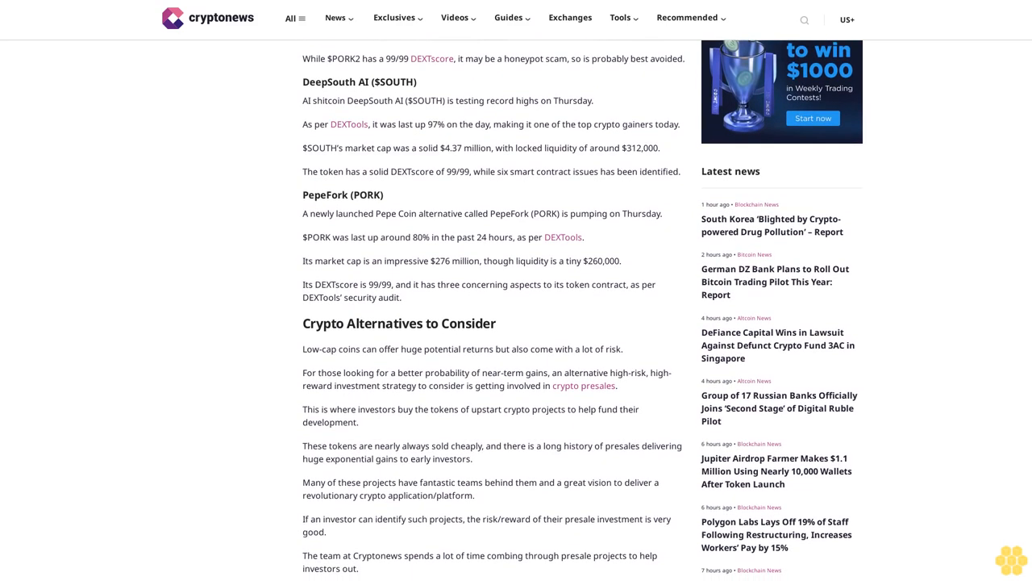
scroll(down, 3)
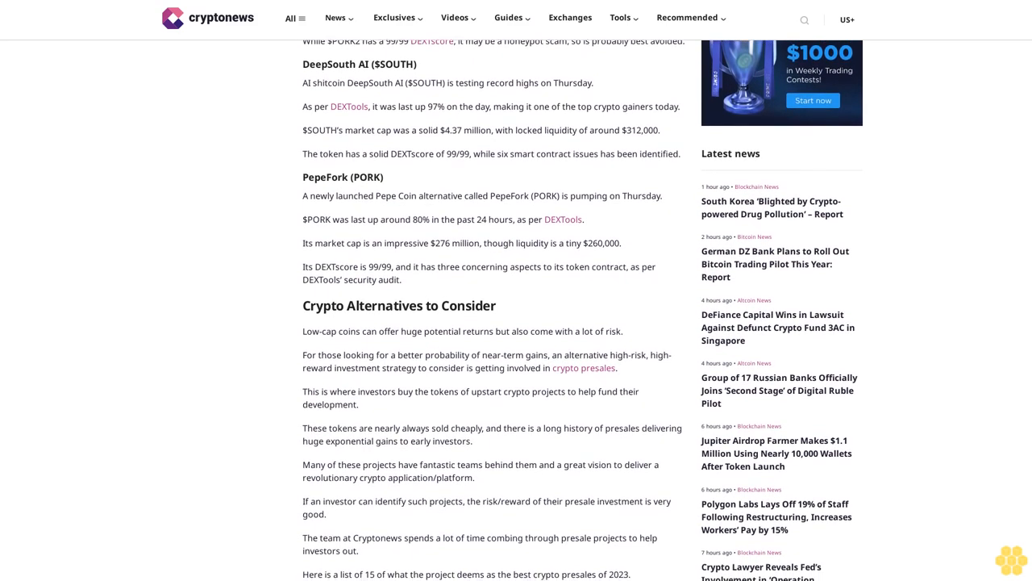
scroll(down, 3)
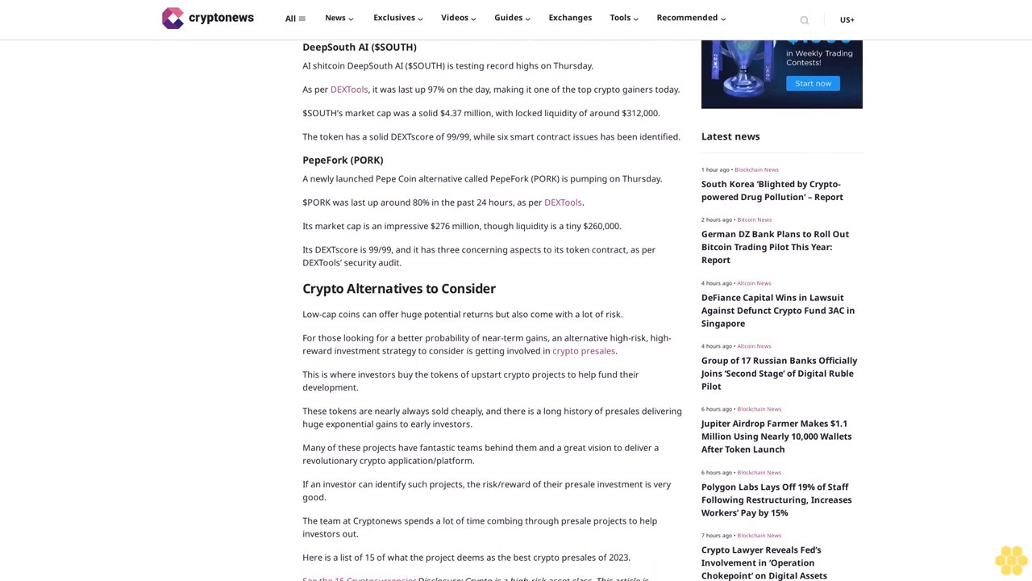
scroll(down, 3)
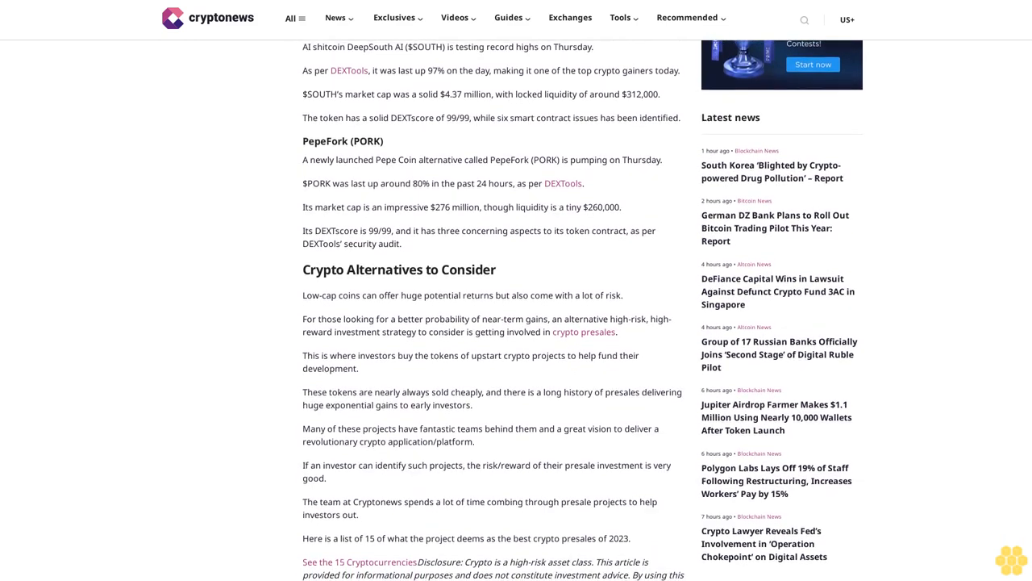
scroll(down, 3)
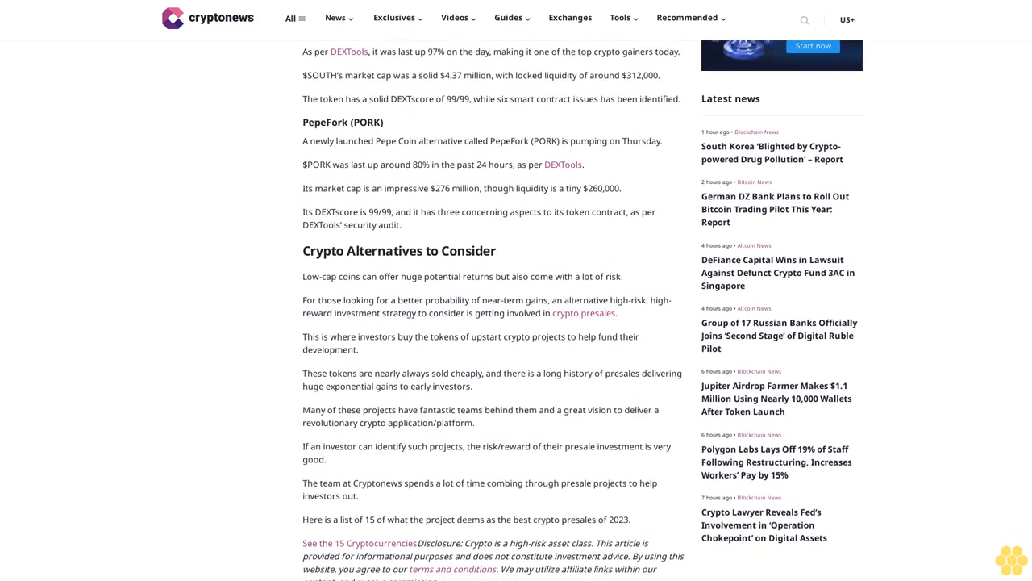
scroll(down, 3)
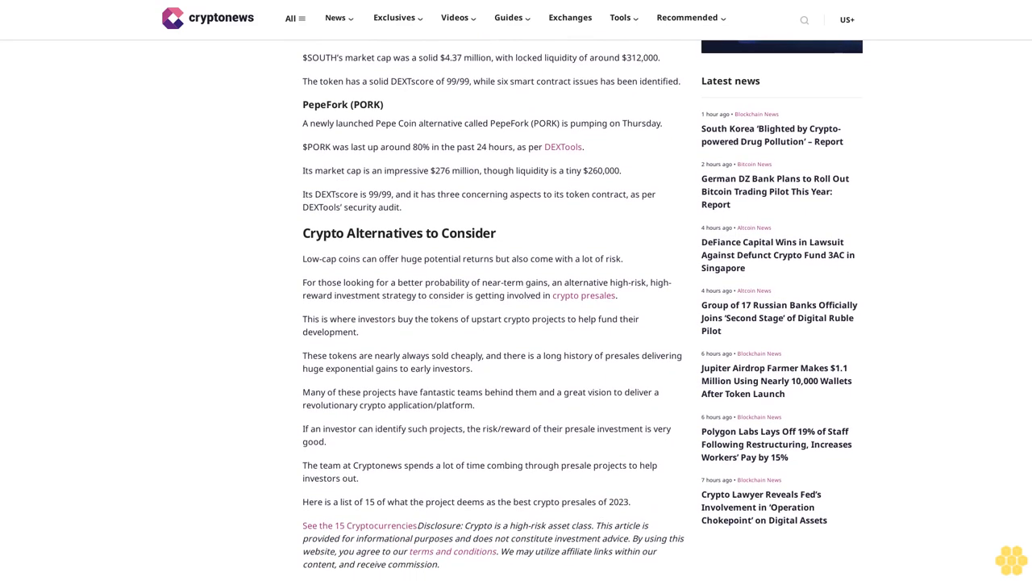
scroll(down, 3)
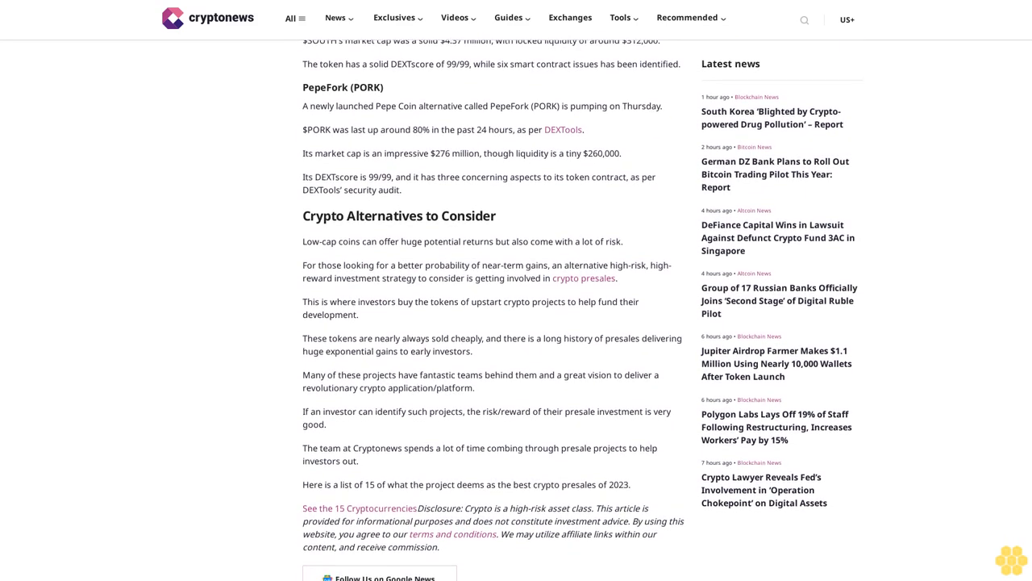
scroll(down, 3)
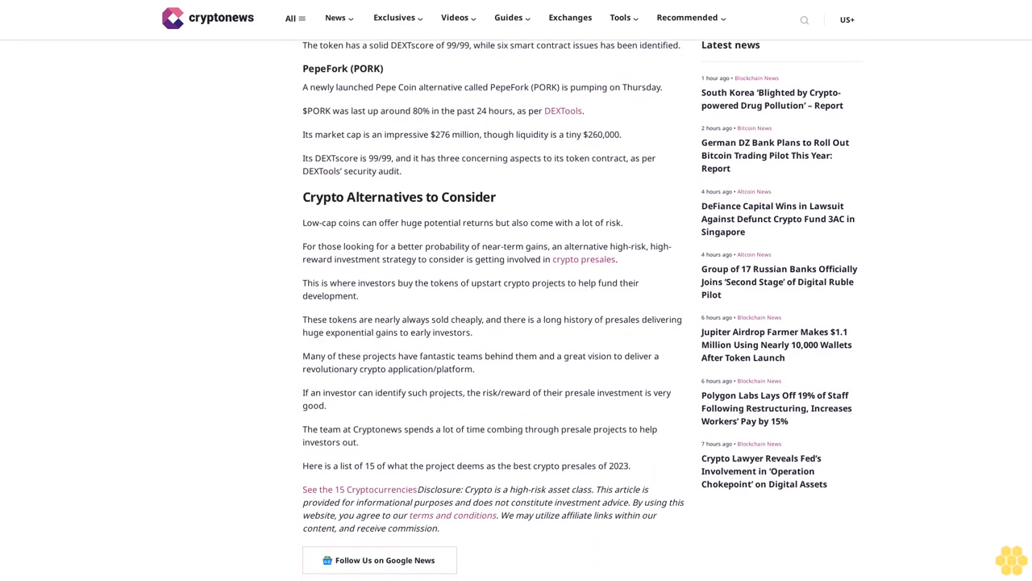
scroll(down, 3)
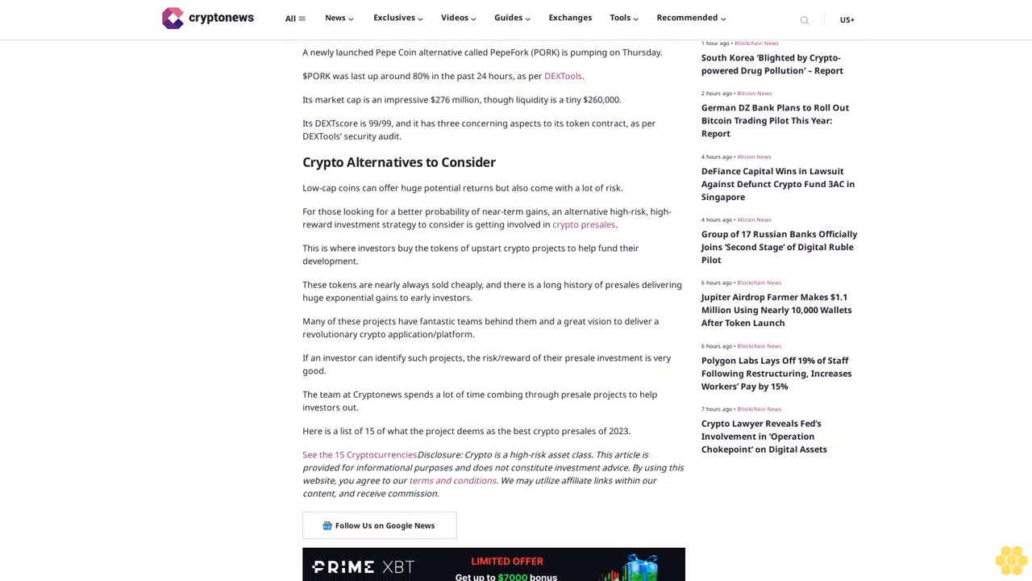
scroll(down, 3)
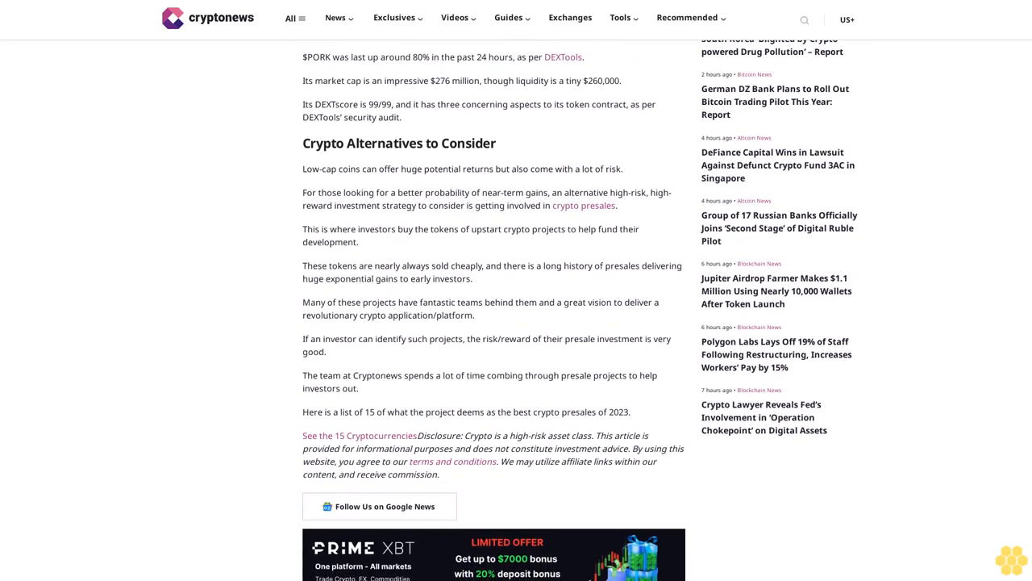
scroll(down, 3)
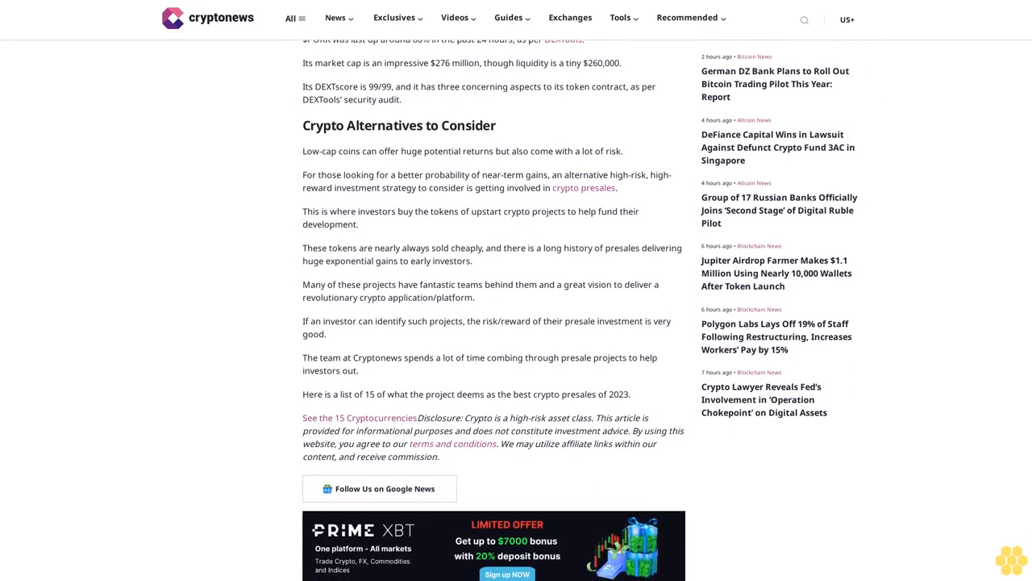
scroll(down, 3)
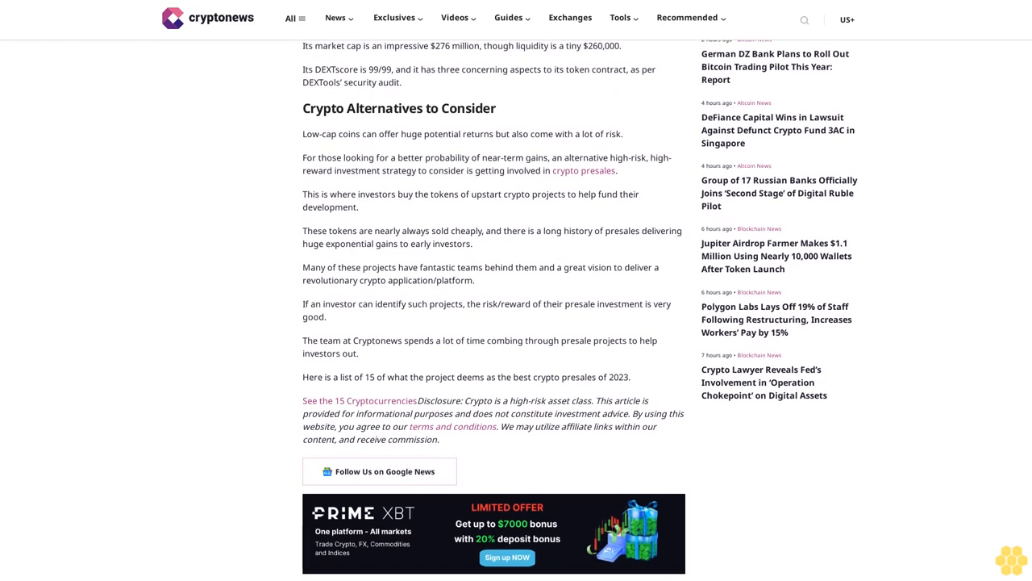
scroll(down, 3)
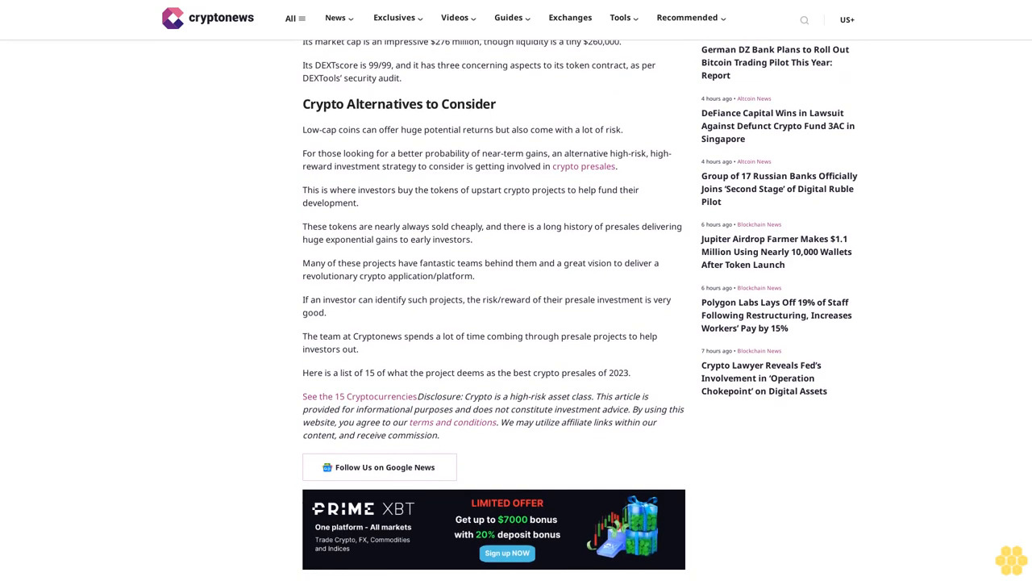